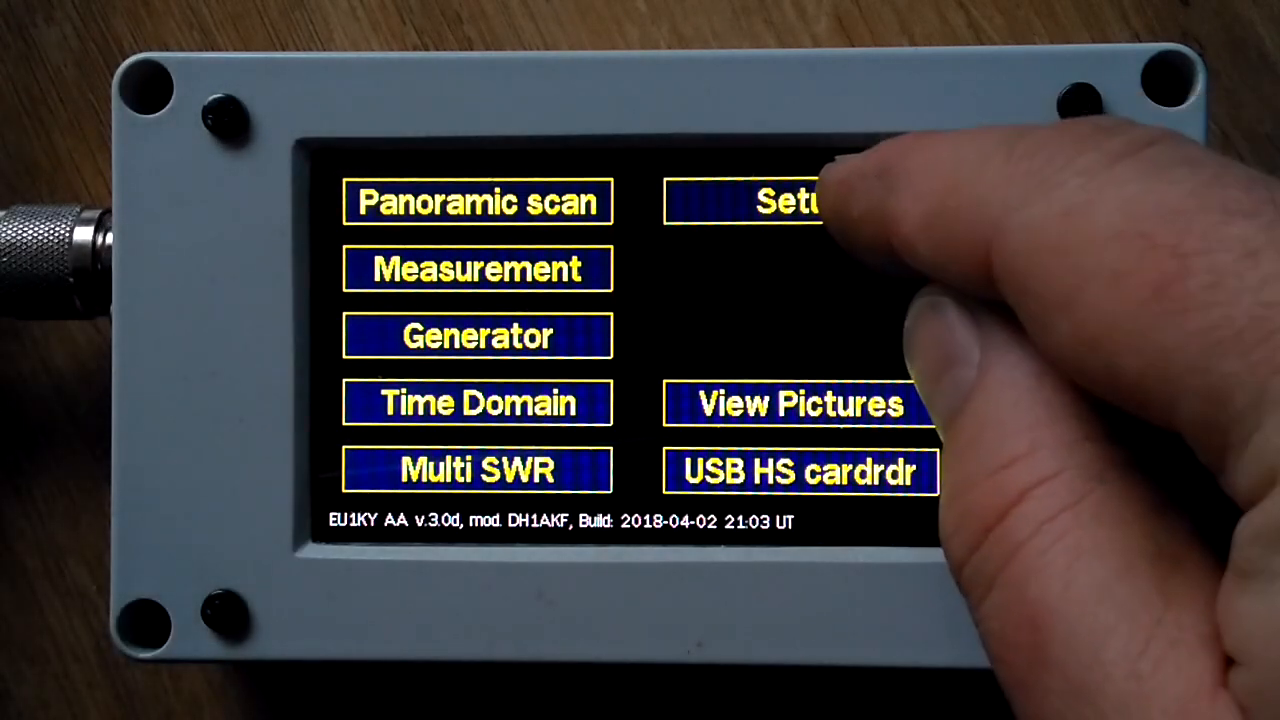
Enter Setup, view the Calibration screen's OSL and HW options, then return to Setup
left_click(790, 202)
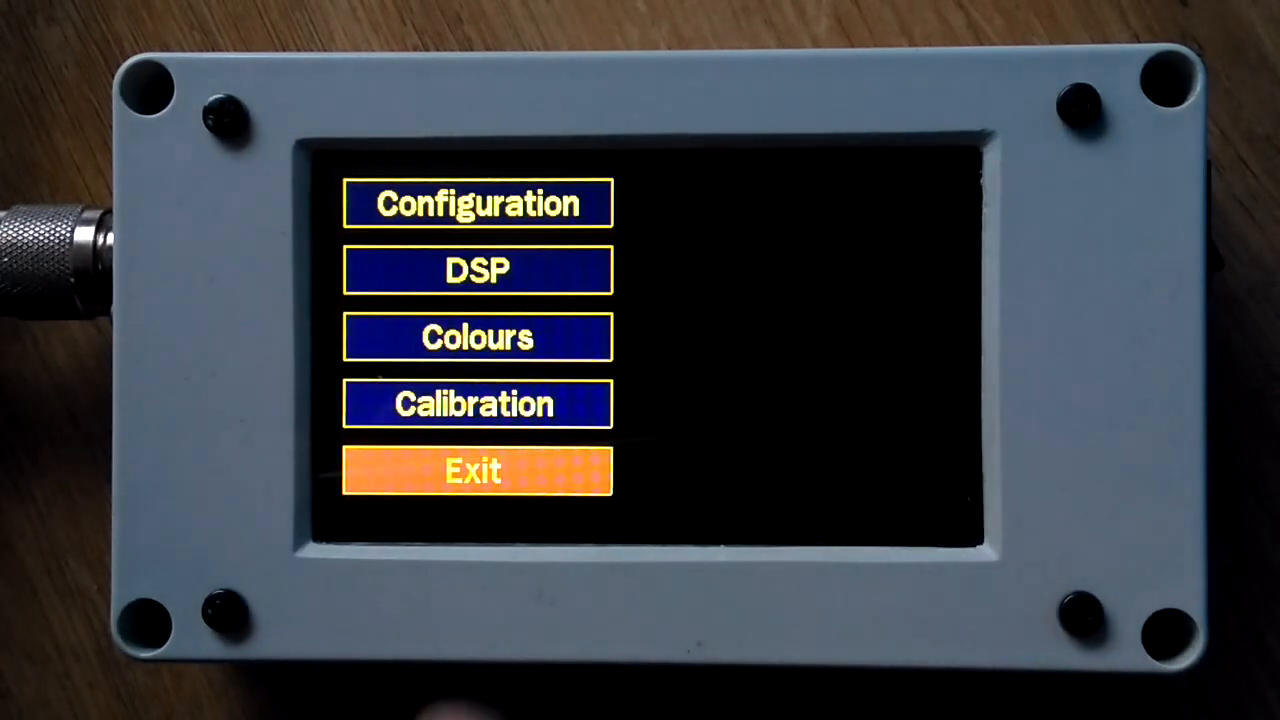
left_click(476, 404)
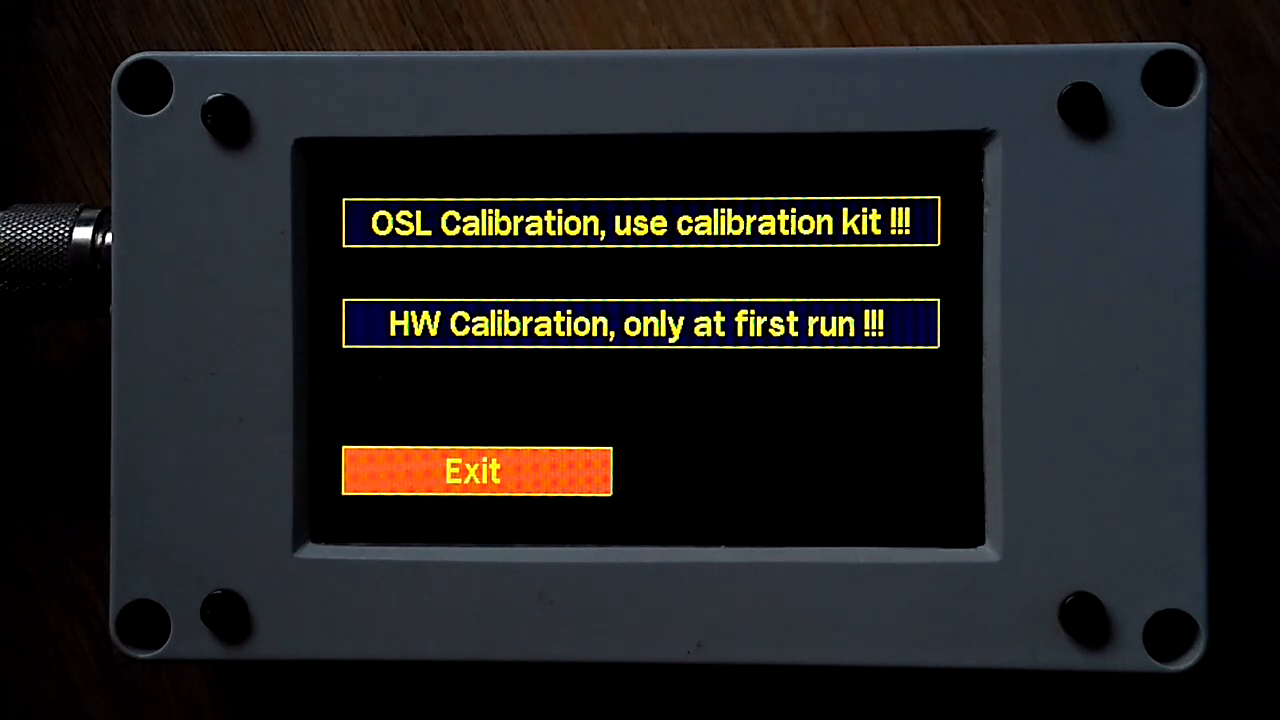
left_click(476, 472)
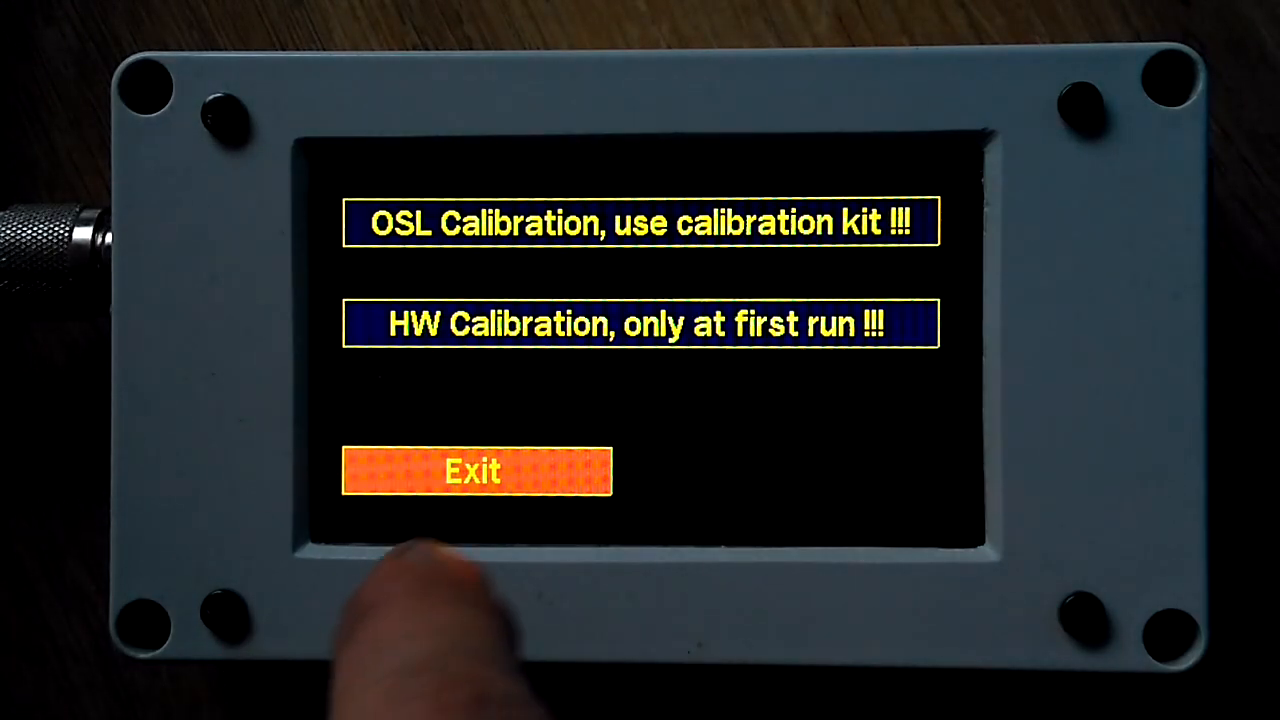
left_click(476, 472)
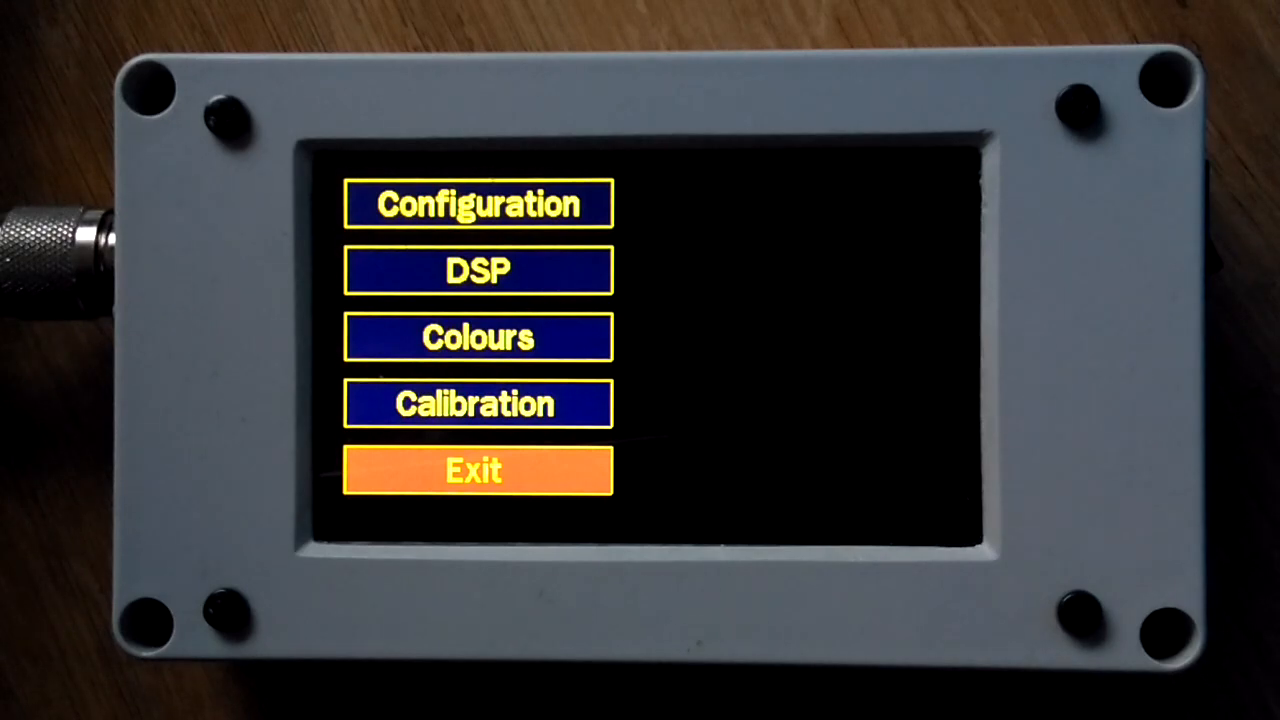
View the DSP signal spectrum briefly, then bring up the Colours screen with line-thickness options
left_click(476, 204)
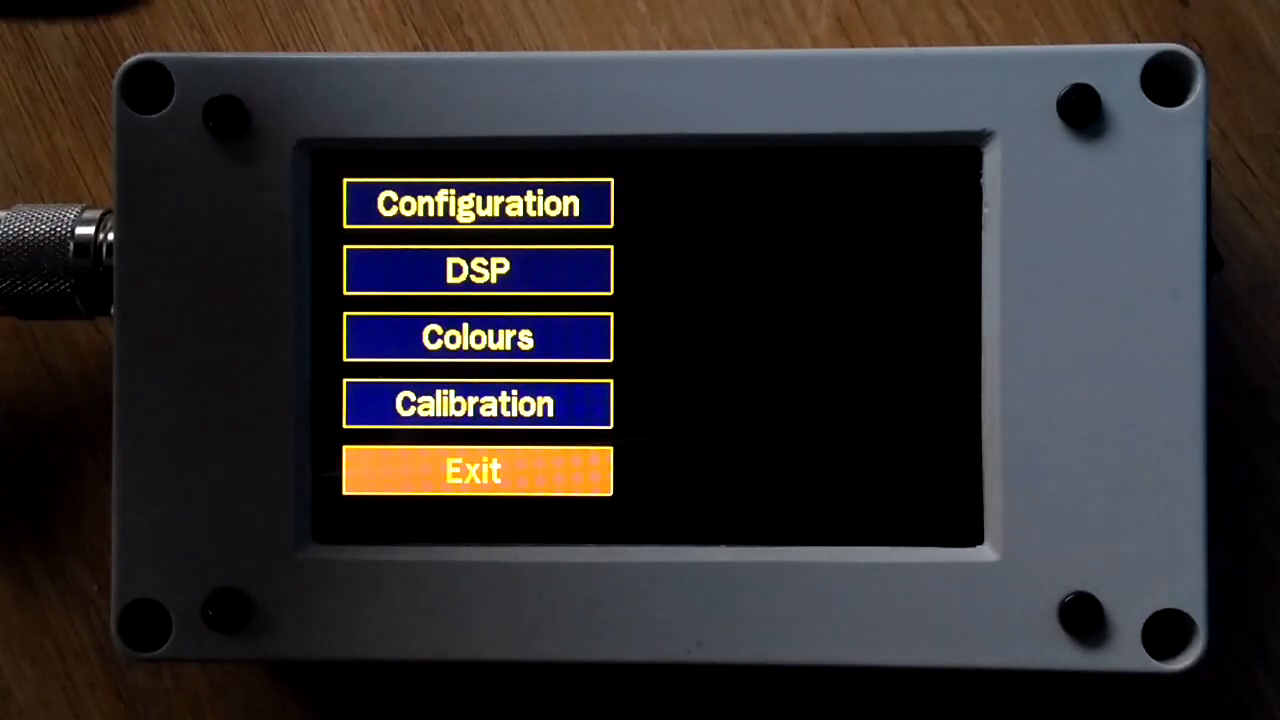
left_click(476, 472)
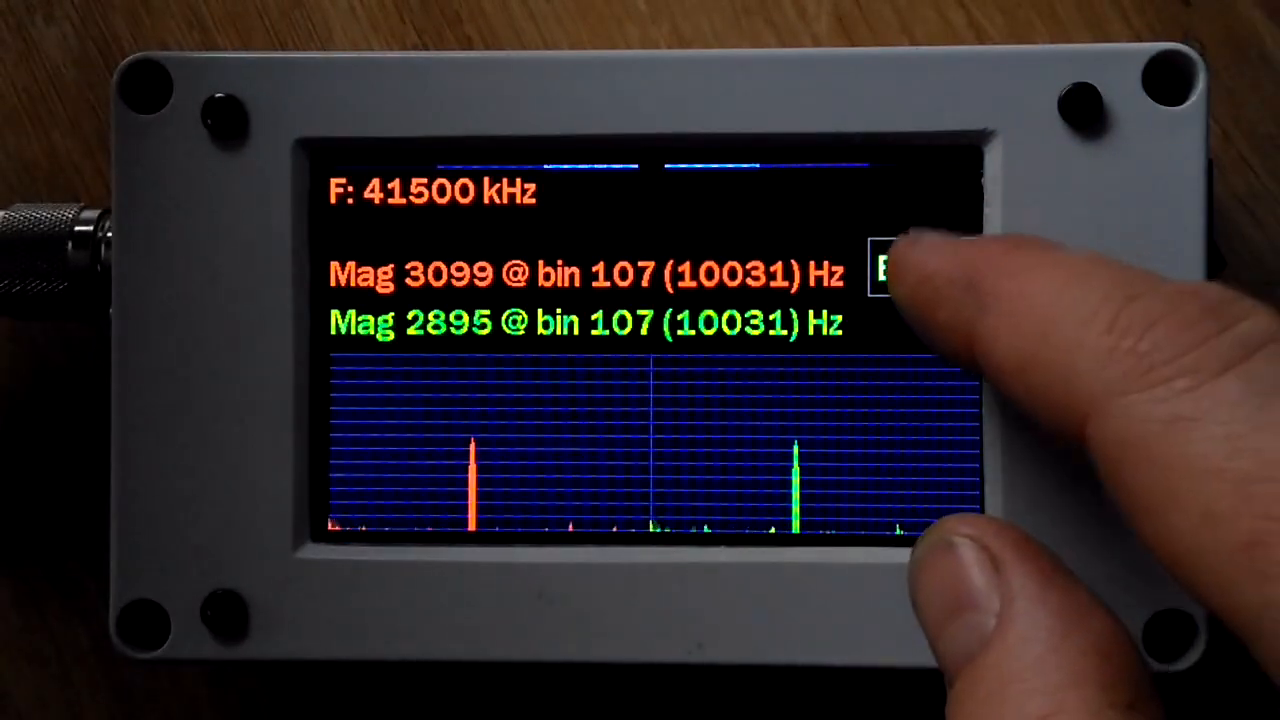
left_click(896, 270)
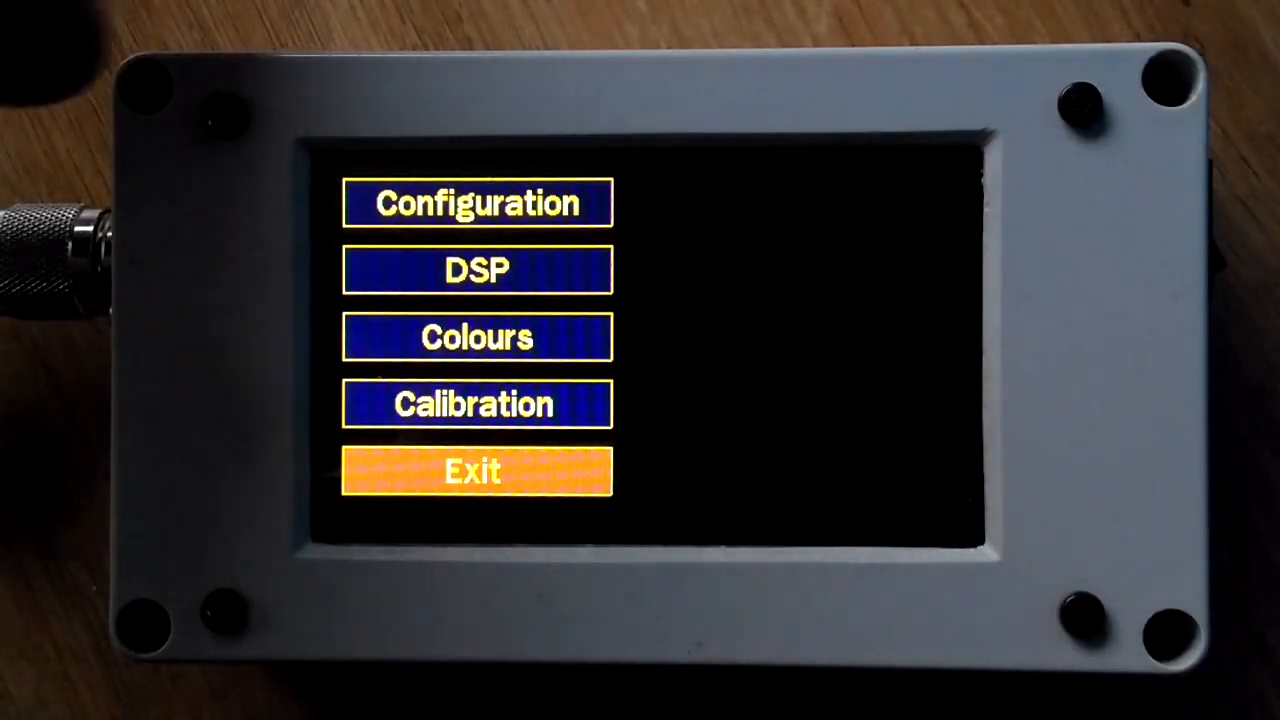
left_click(476, 336)
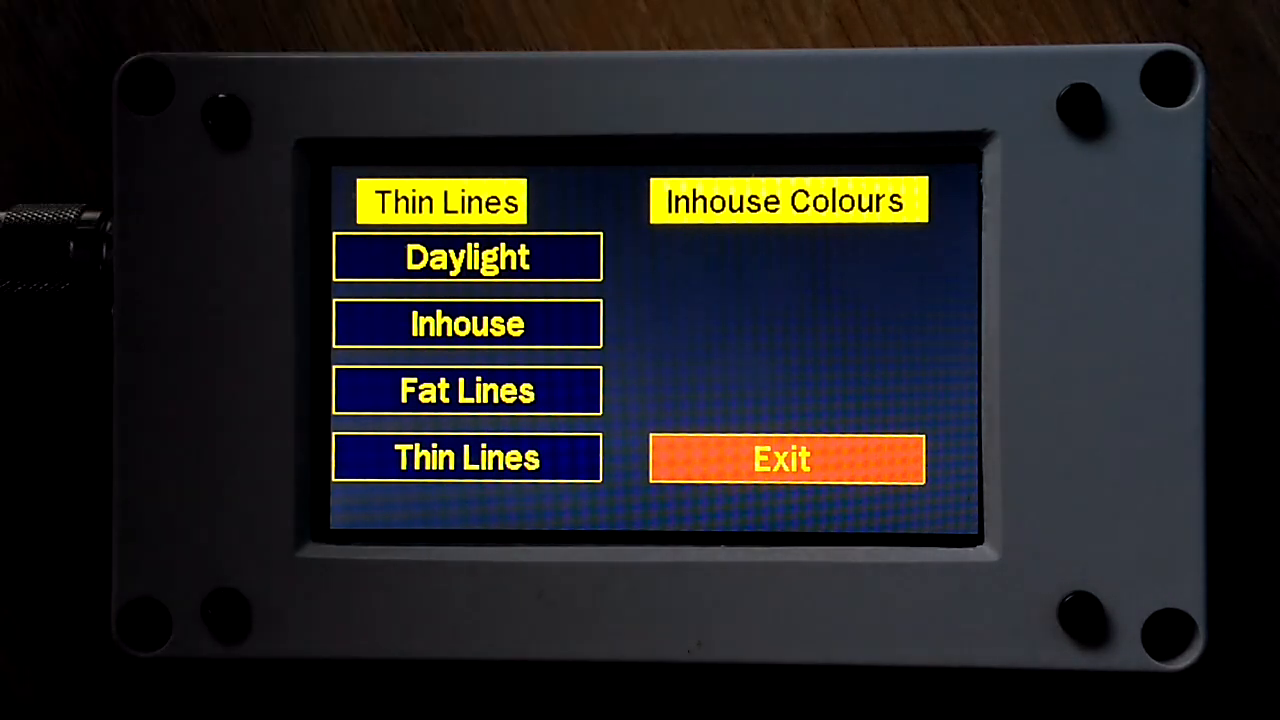
Exit the Colours screen and Setup to reach the main mode menu
left_click(784, 458)
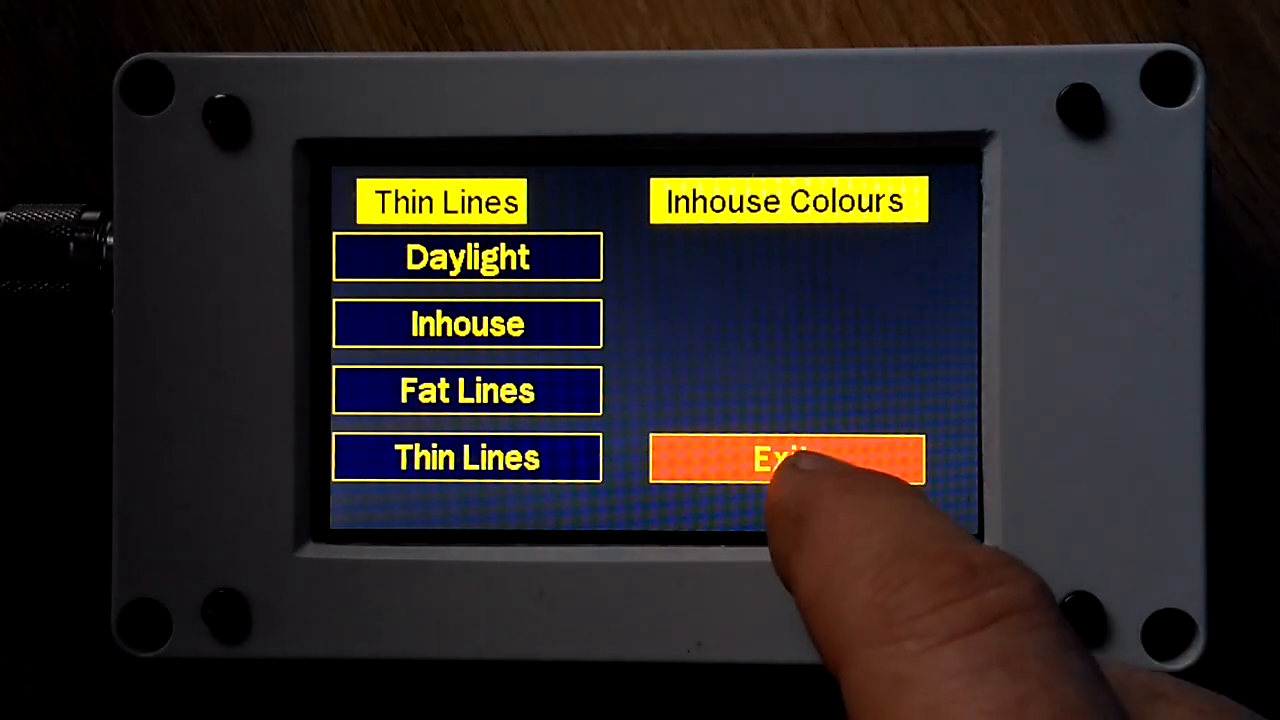
left_click(790, 458)
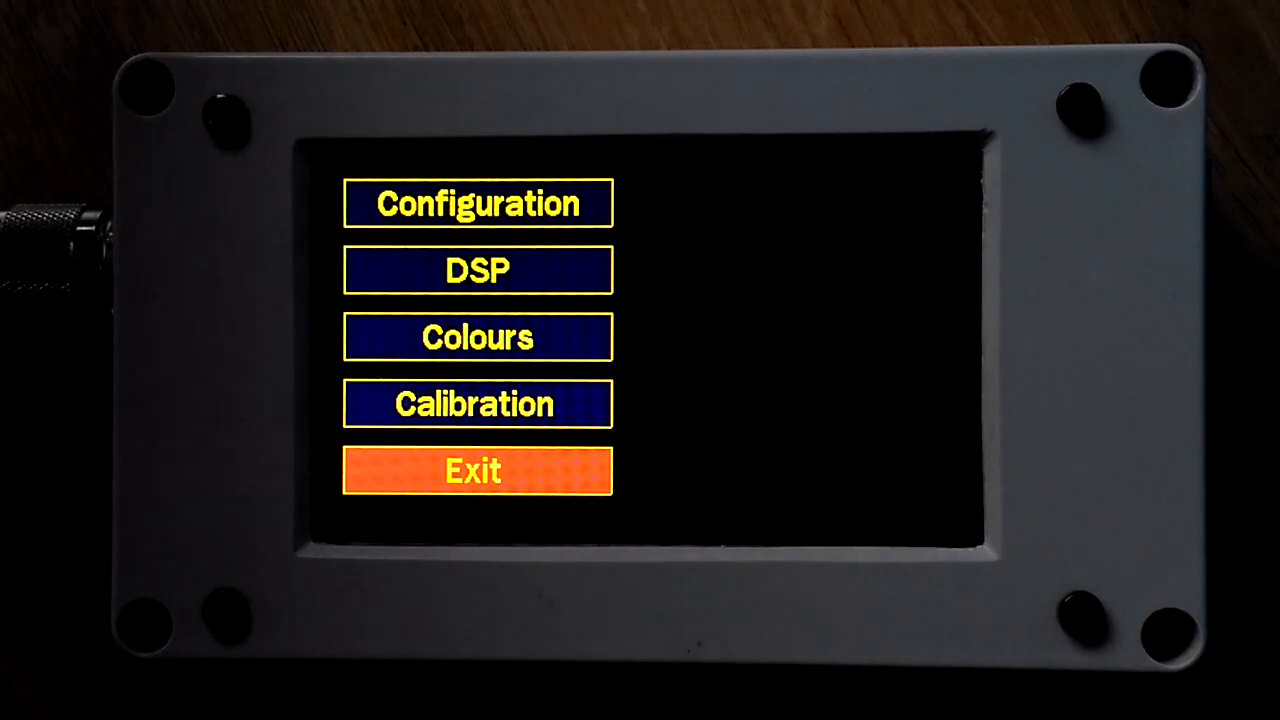
left_click(478, 470)
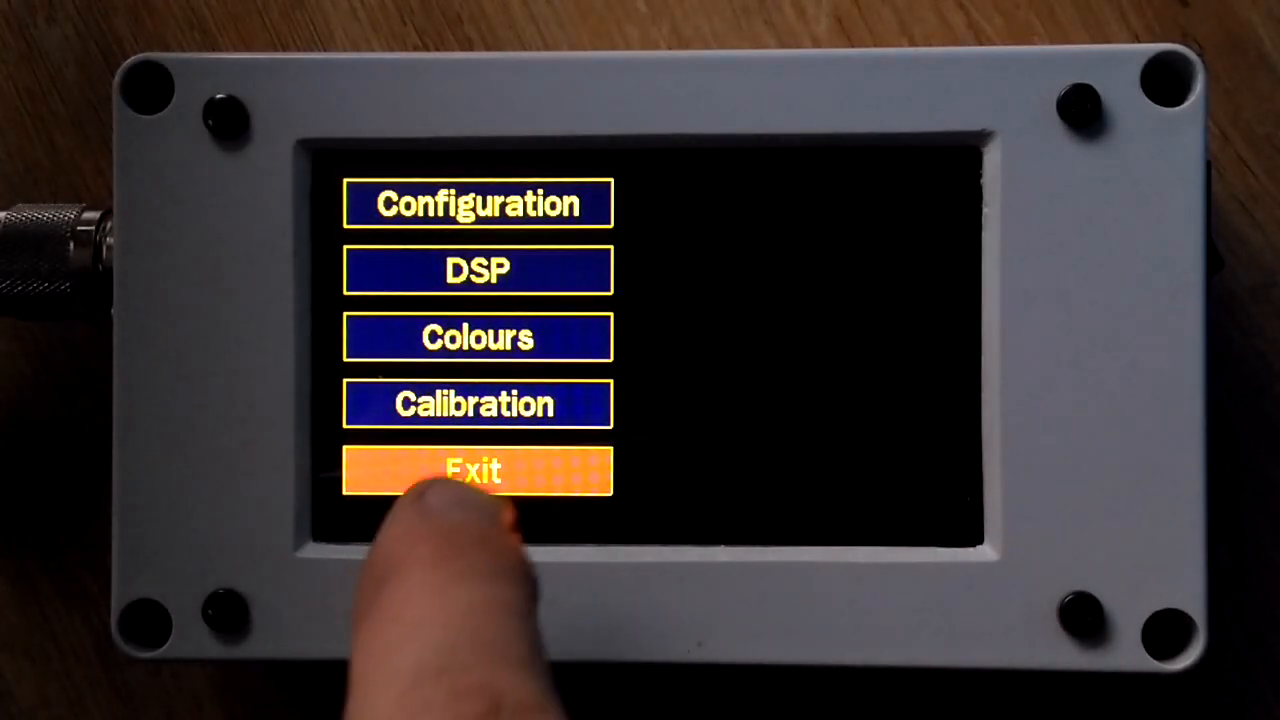
left_click(476, 472)
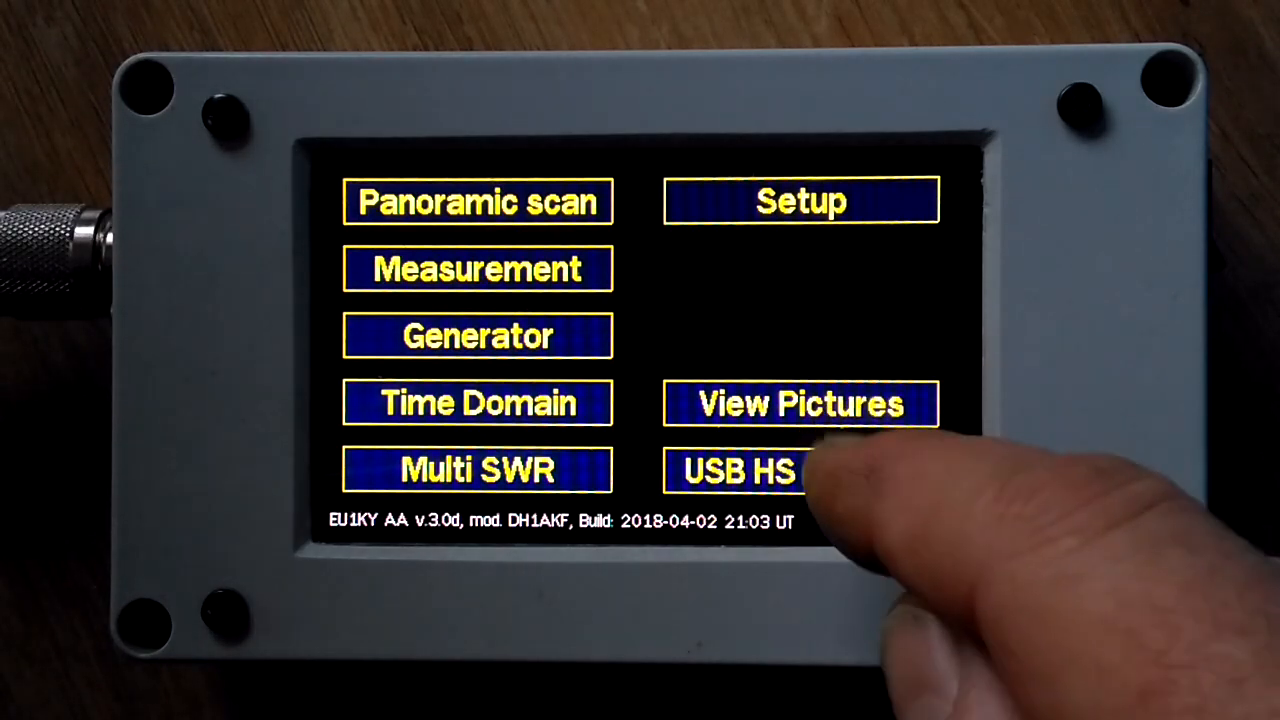
left_click(800, 404)
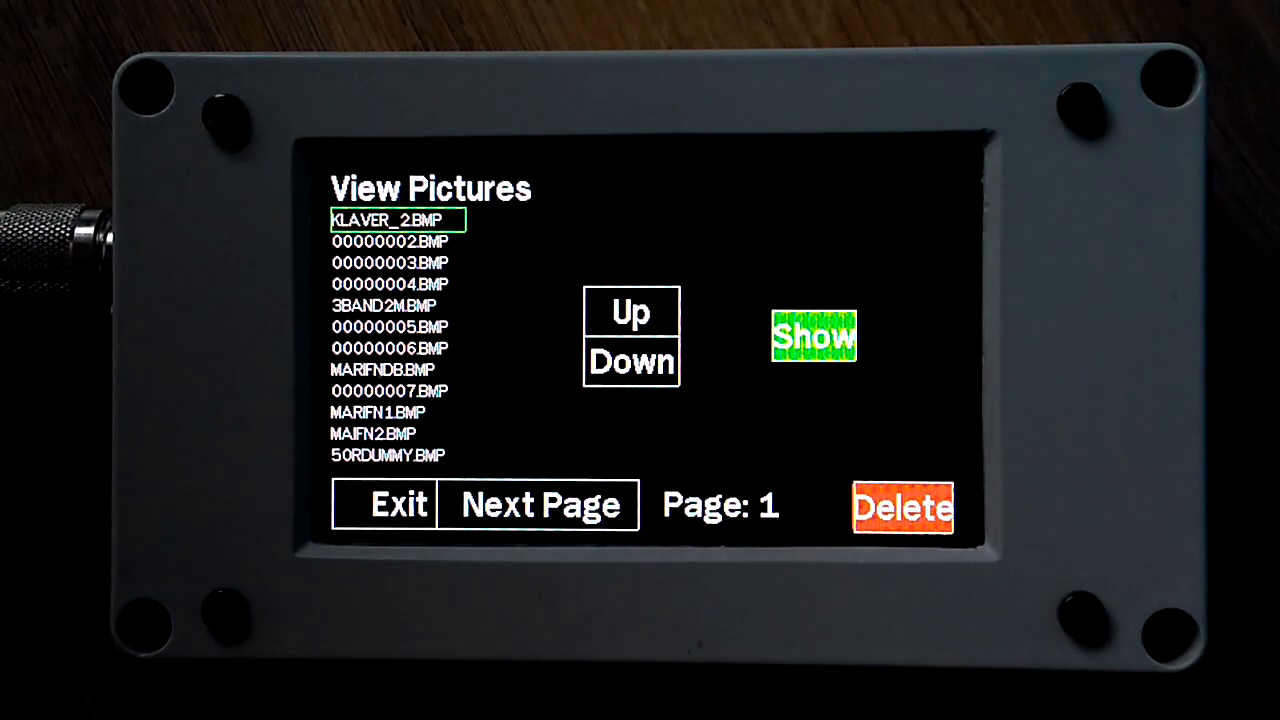
left_click(632, 362)
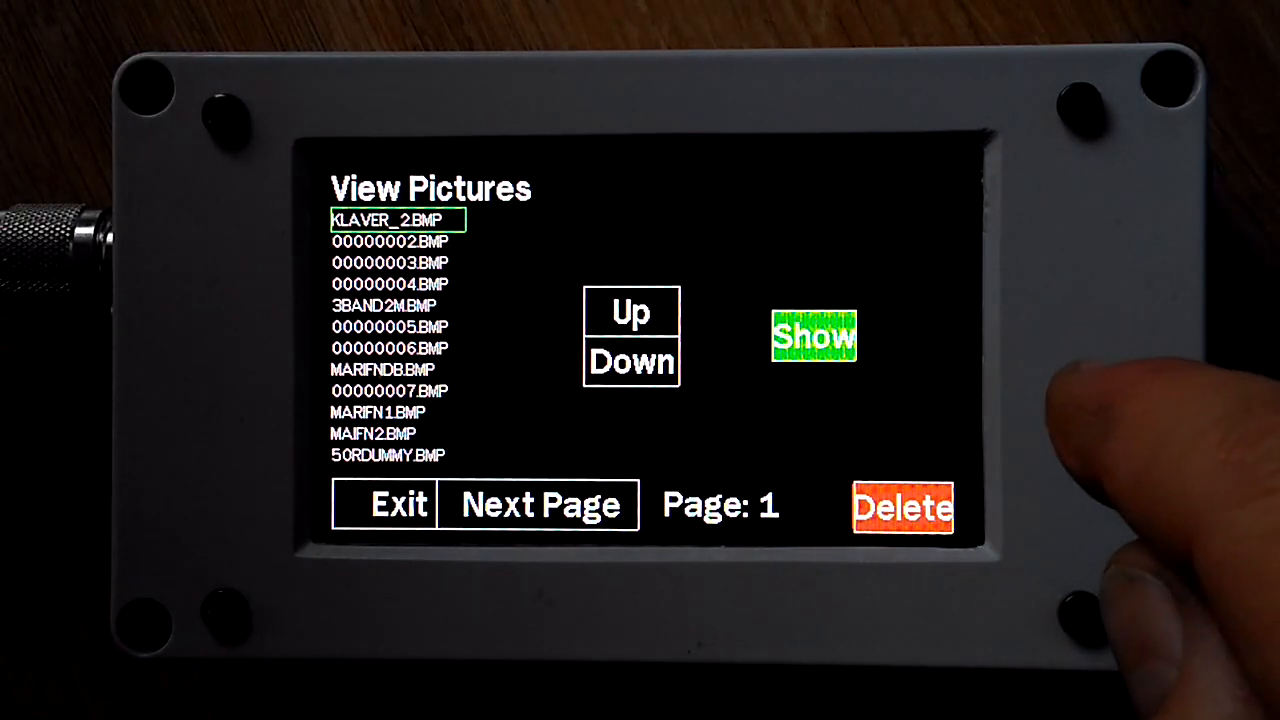
left_click(814, 336)
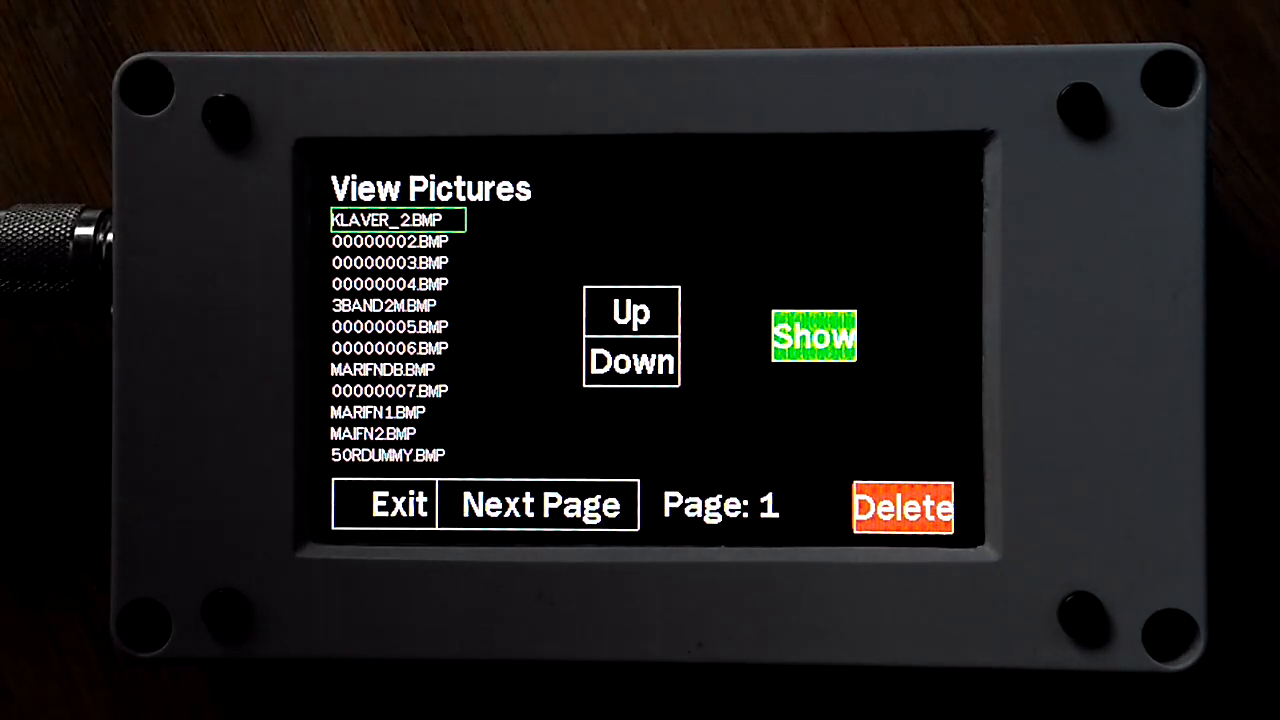
left_click(398, 504)
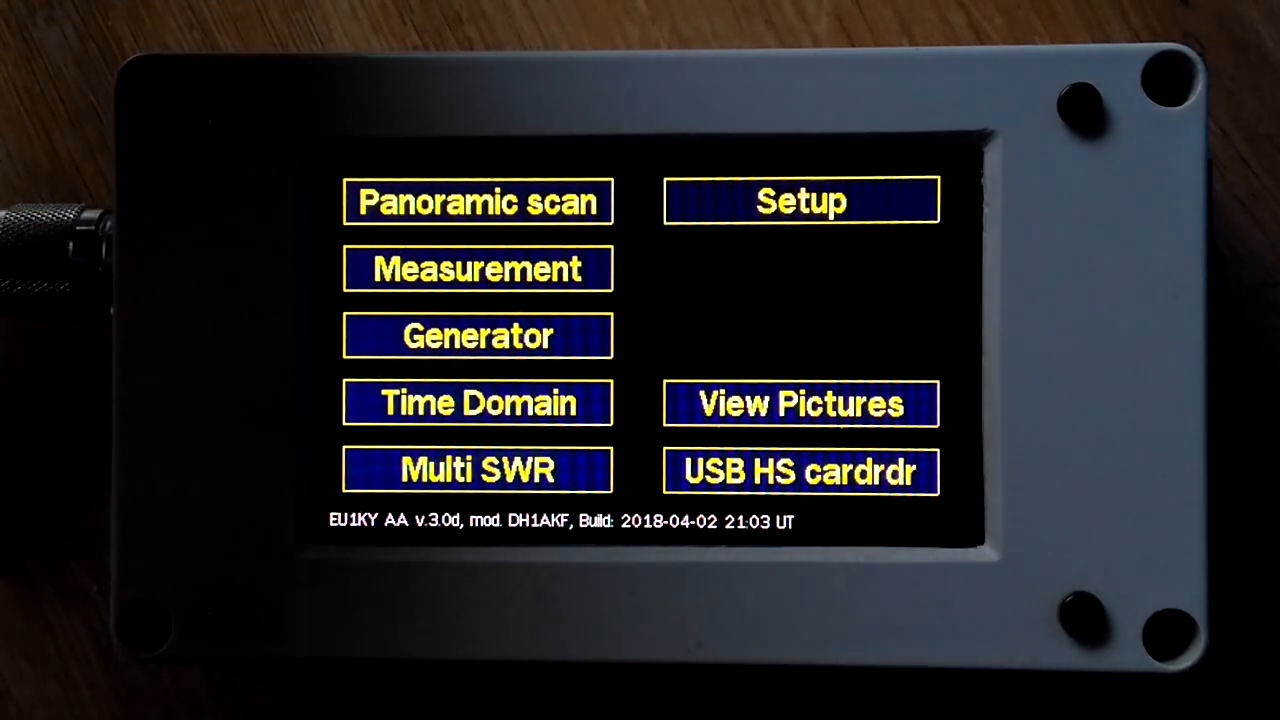
Start the panoramic VSWR scan and bring up its frequency/span entry keypad
left_click(476, 200)
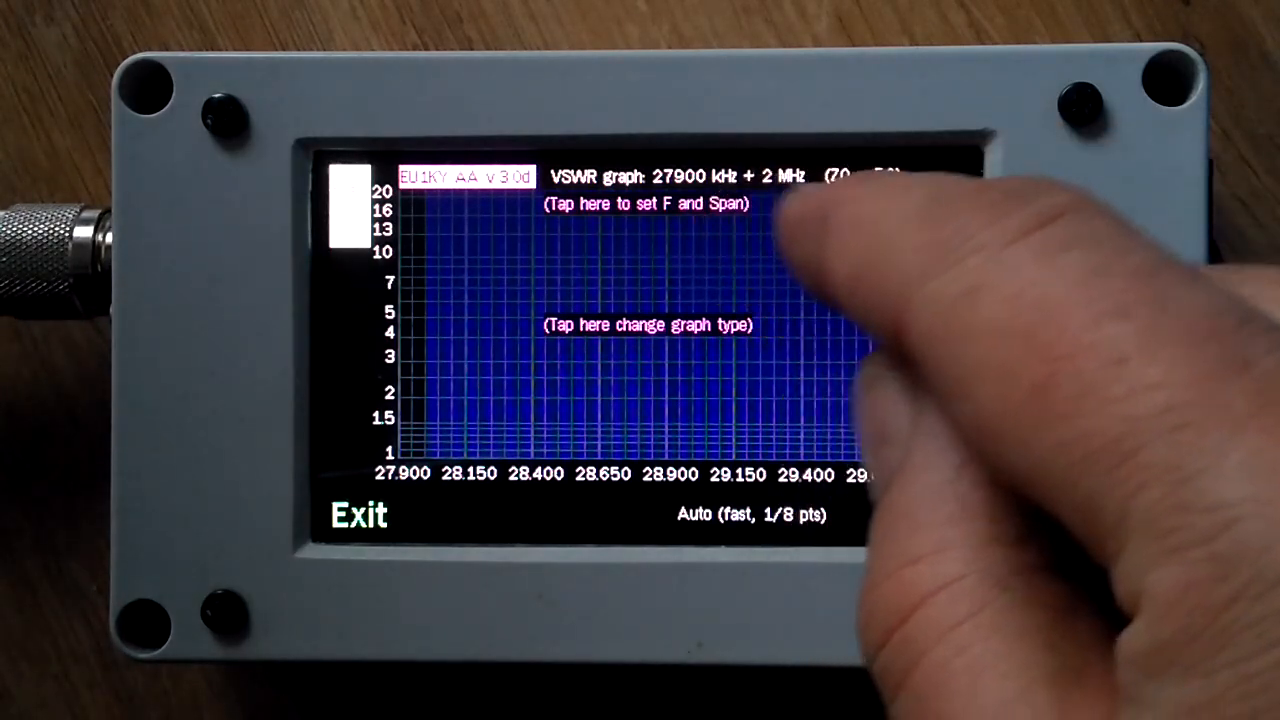
left_click(644, 204)
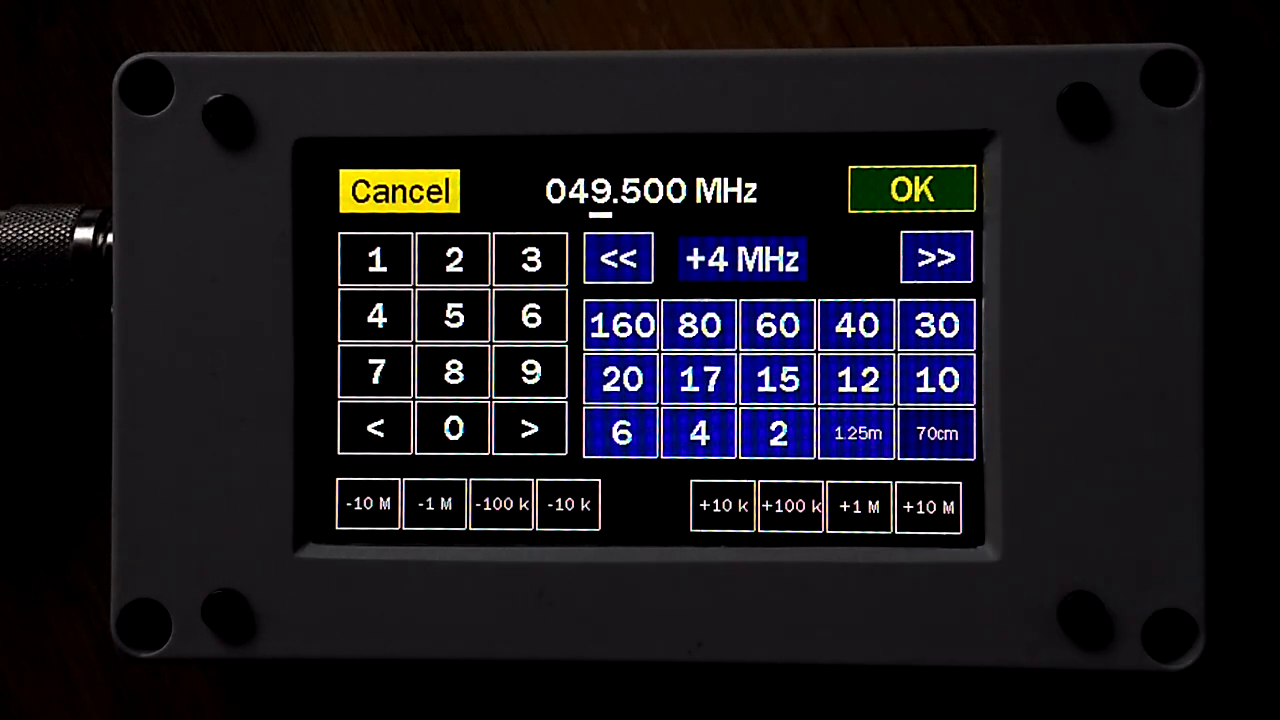
mouse_move(360, 640)
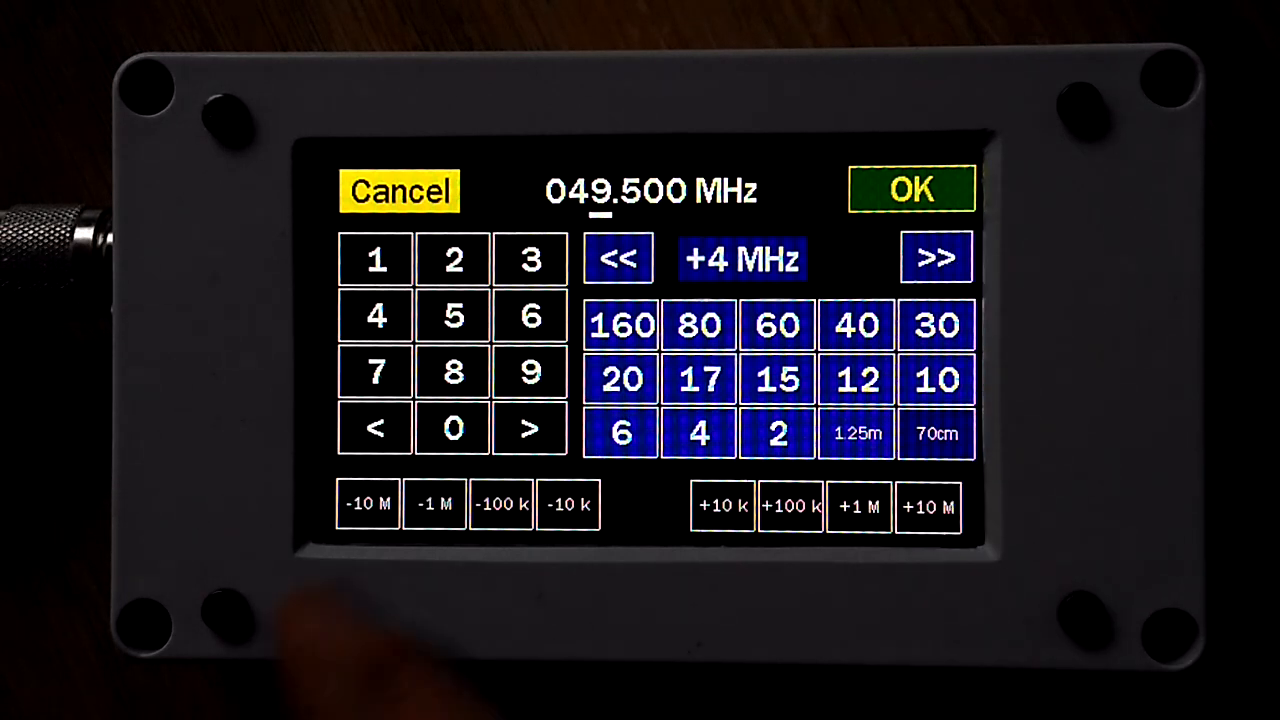
mouse_move(380, 560)
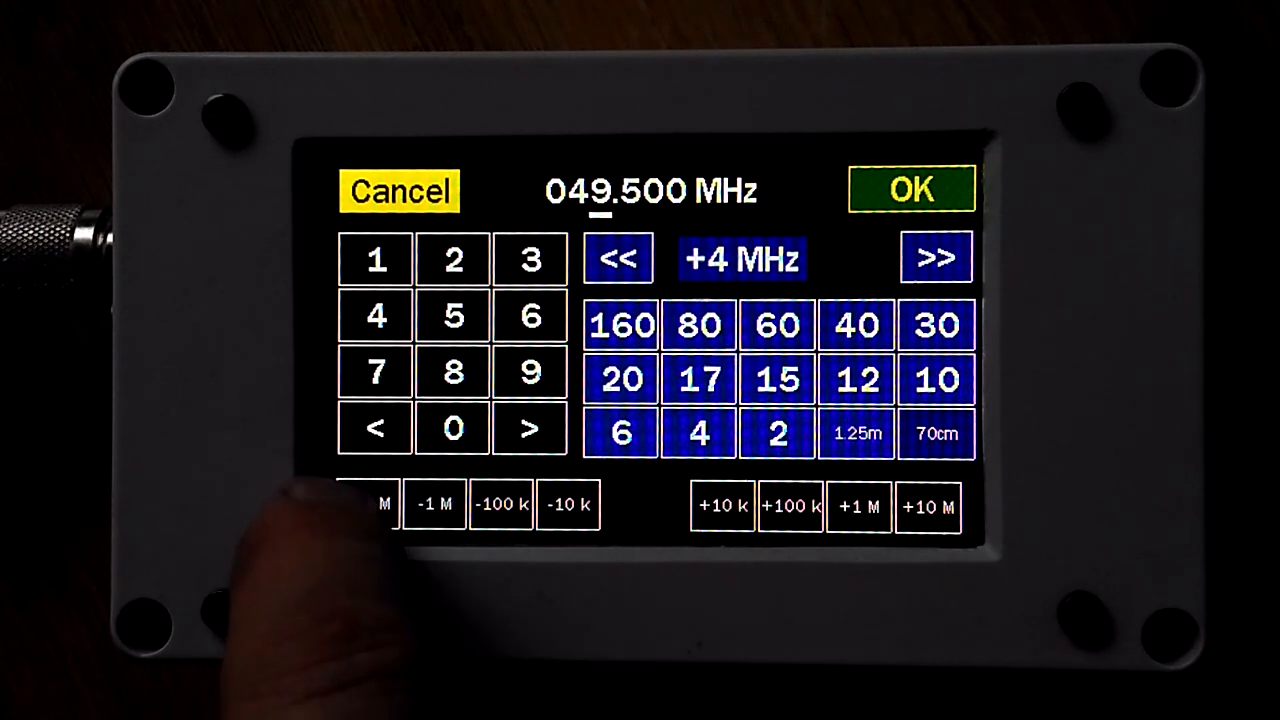
Lower the scan start to 39.500 MHz, choose a +16 MHz span and apply it
left_click(368, 504)
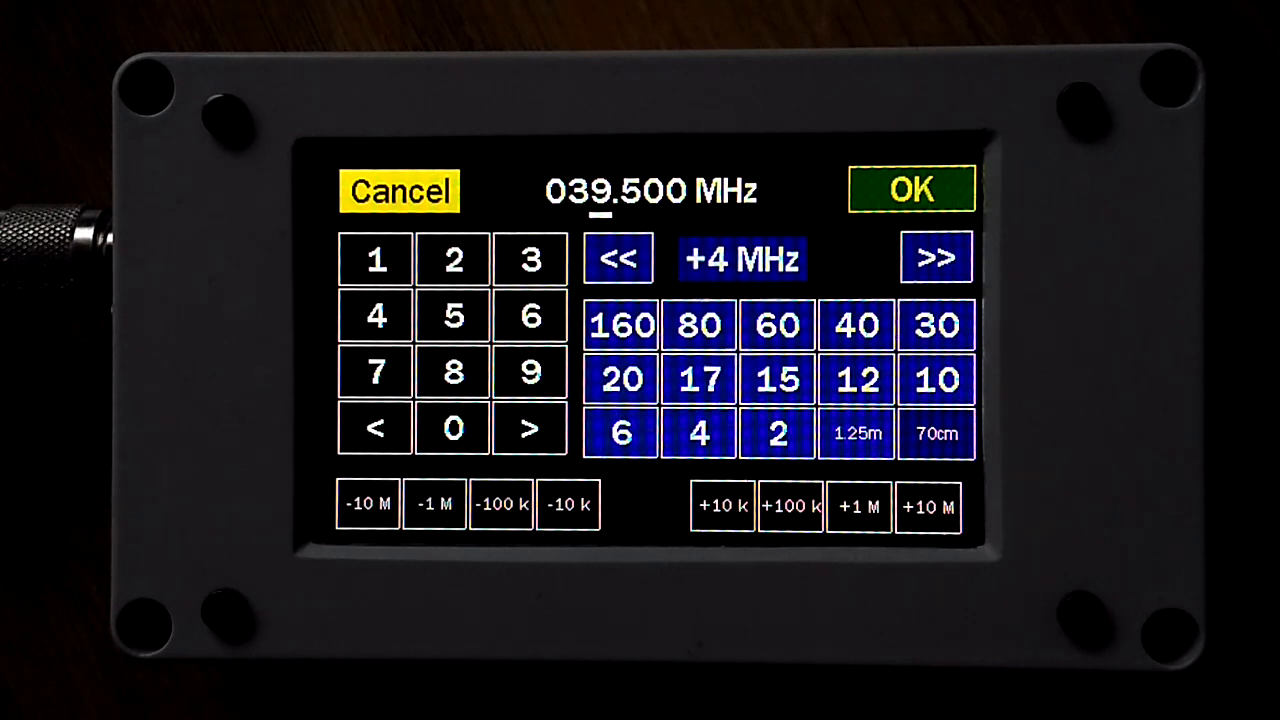
left_click(936, 258)
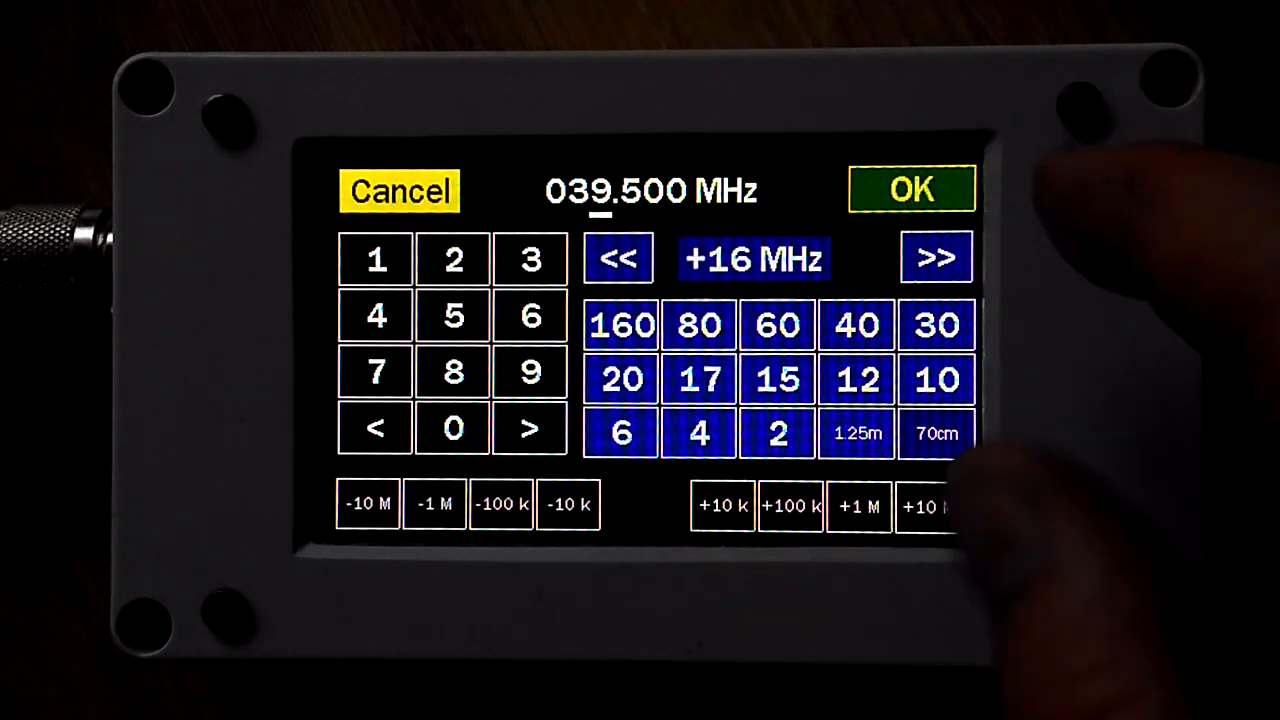
left_click(910, 190)
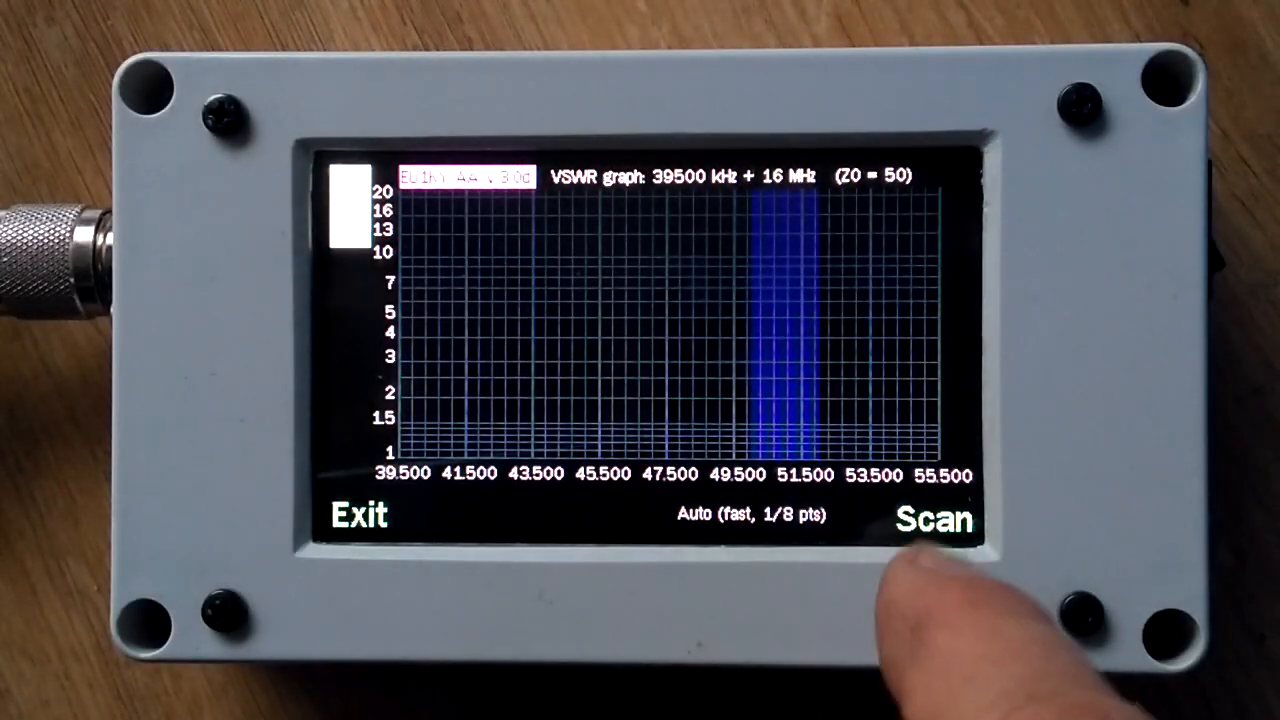
Run the 39.5–55.5 MHz sweep, drawing the SWR curve dipping to 1.0 at 48.020 MHz
left_click(932, 520)
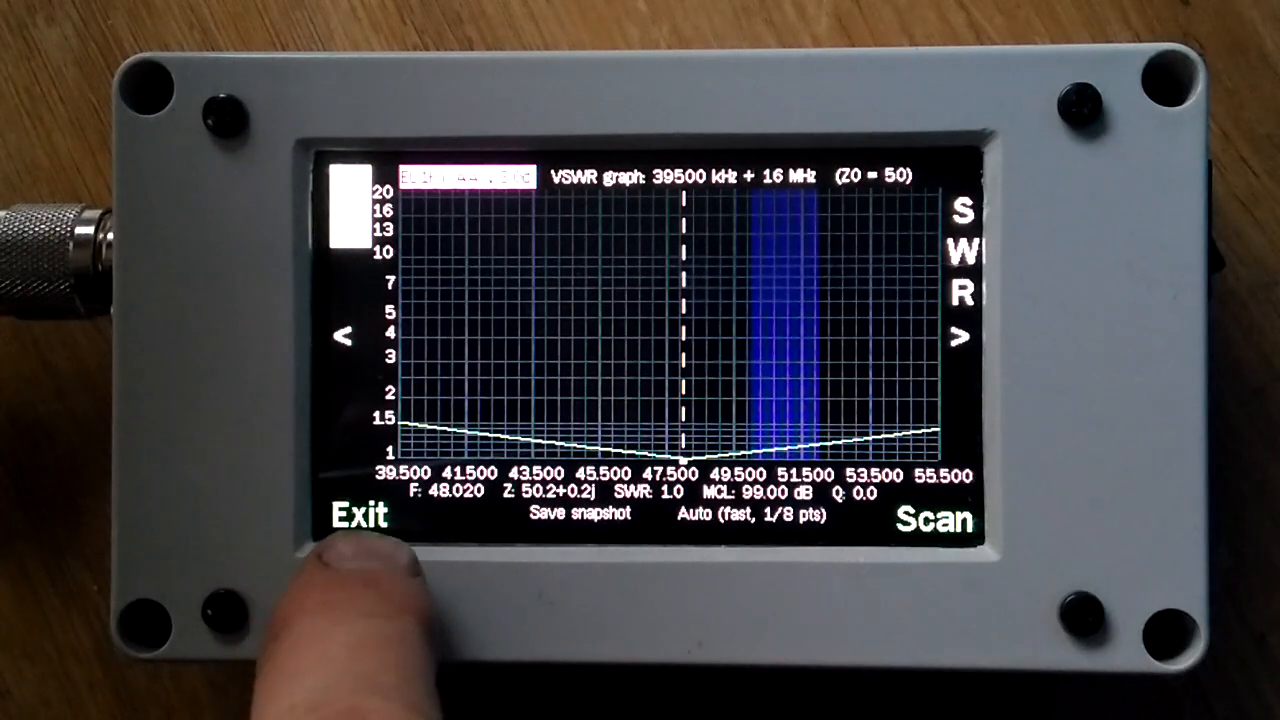
Reopen the panoramic scan with auto fast scanning and switch the results to a Smith chart
left_click(360, 518)
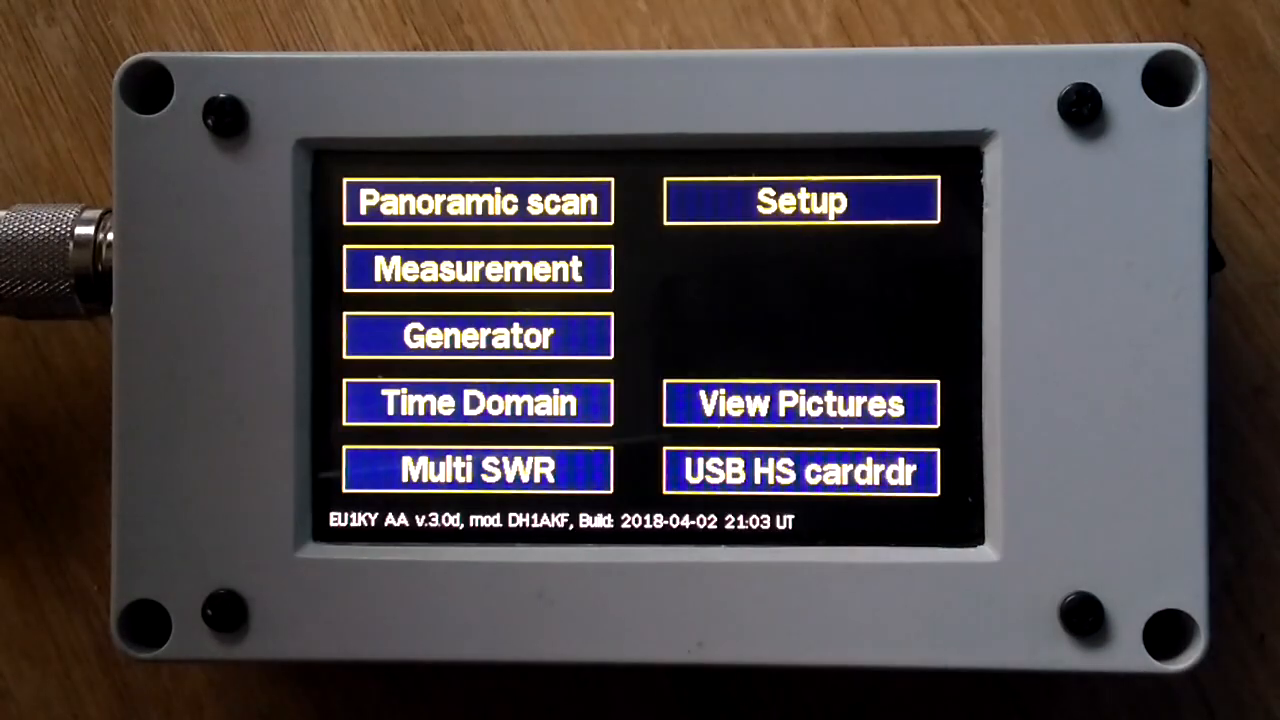
left_click(478, 336)
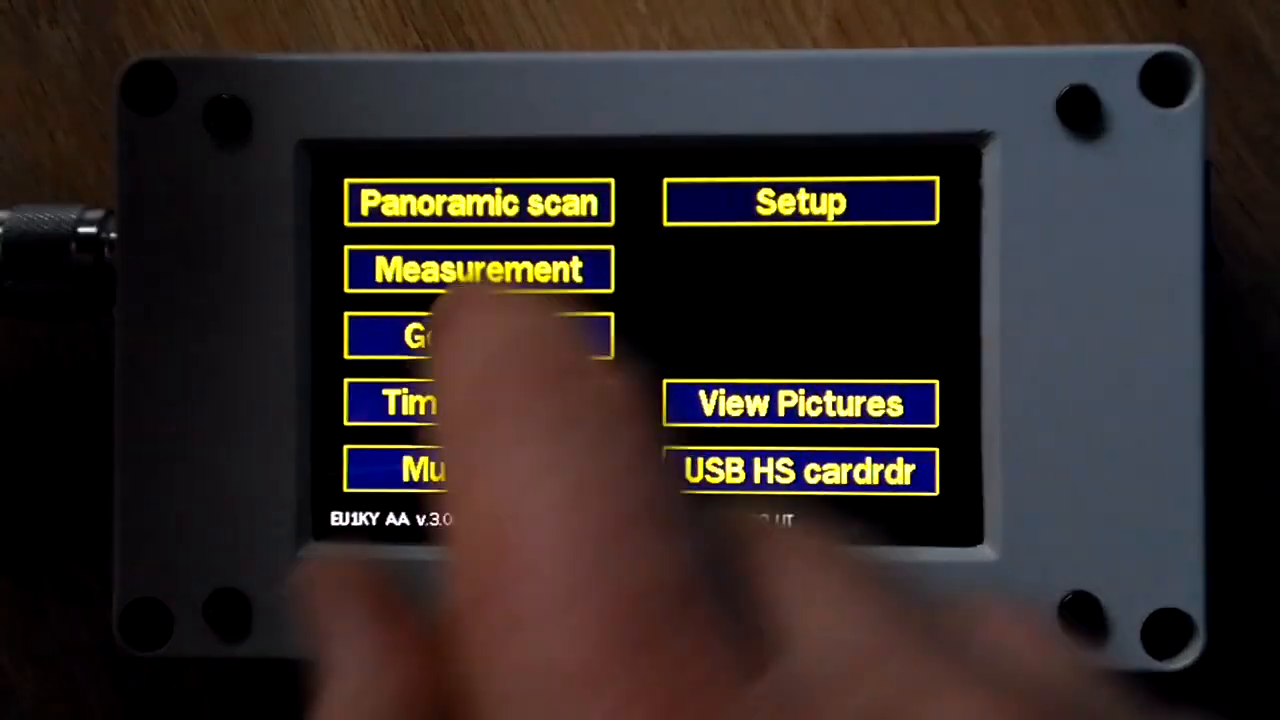
left_click(480, 202)
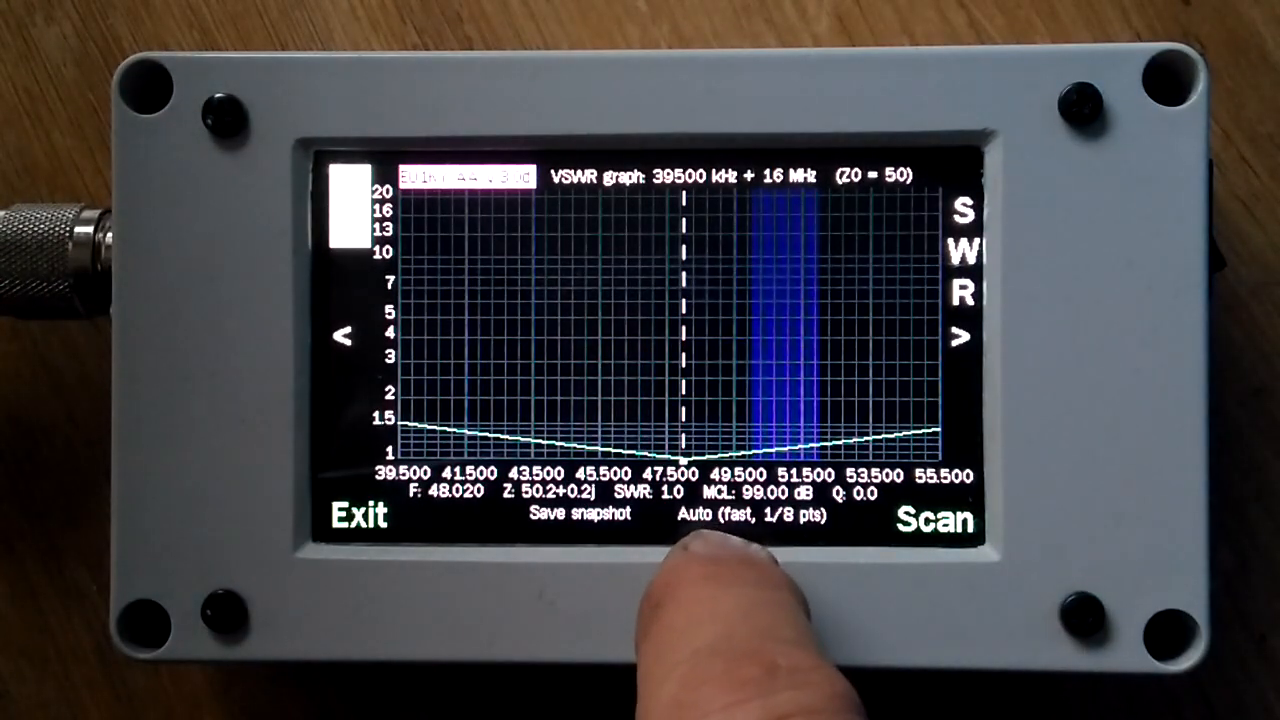
left_click(752, 516)
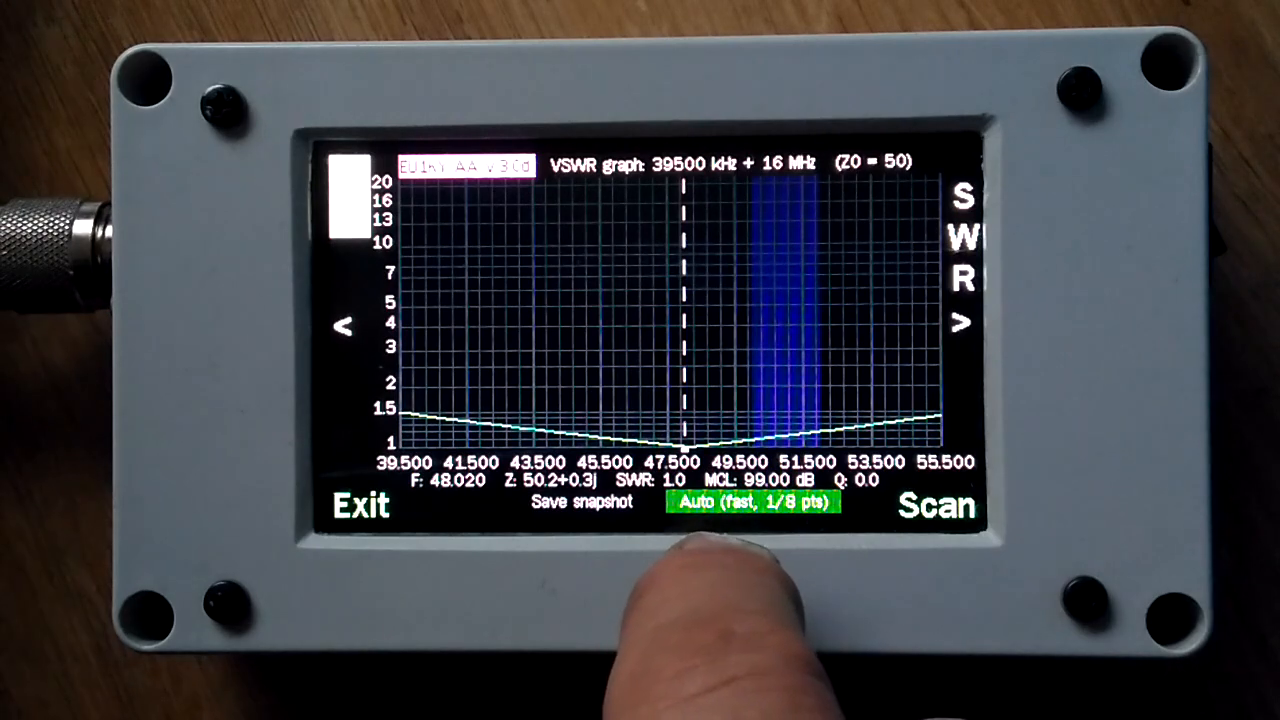
left_click(752, 502)
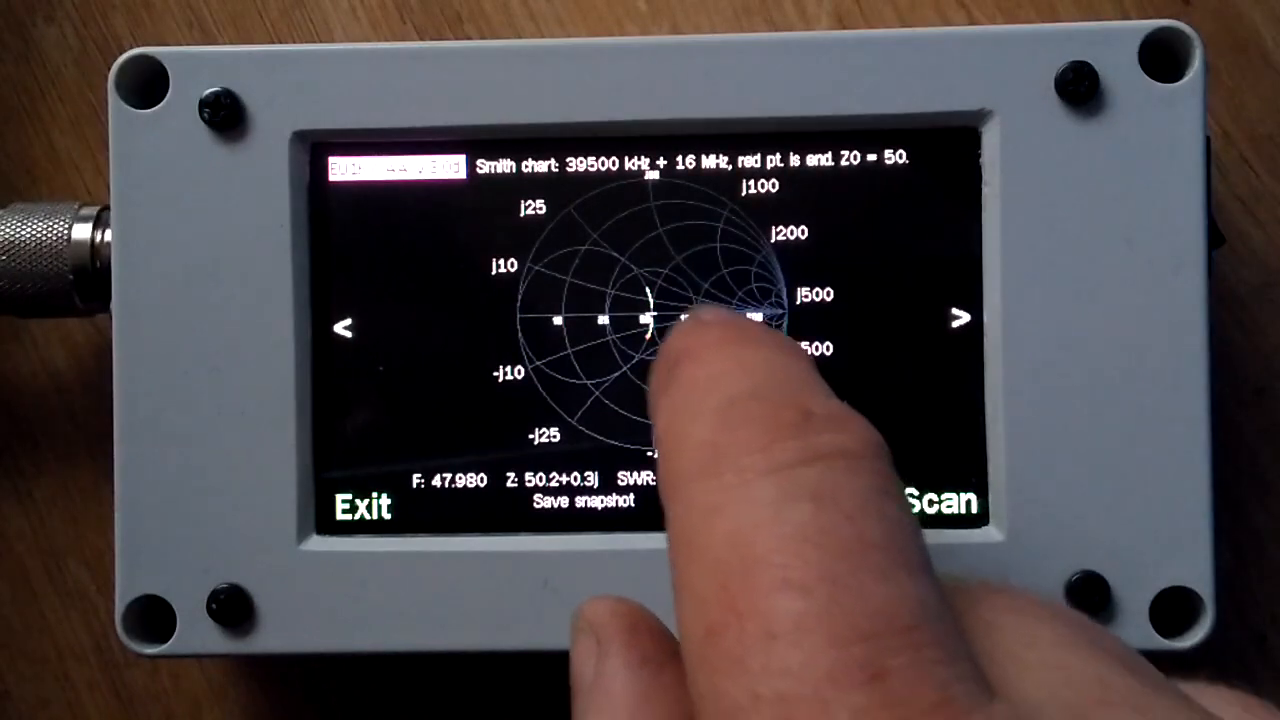
Enter Measurement mode at 41.500 MHz showing R 45.9, X 14.0 and VSWR 1.4
left_click(660, 320)
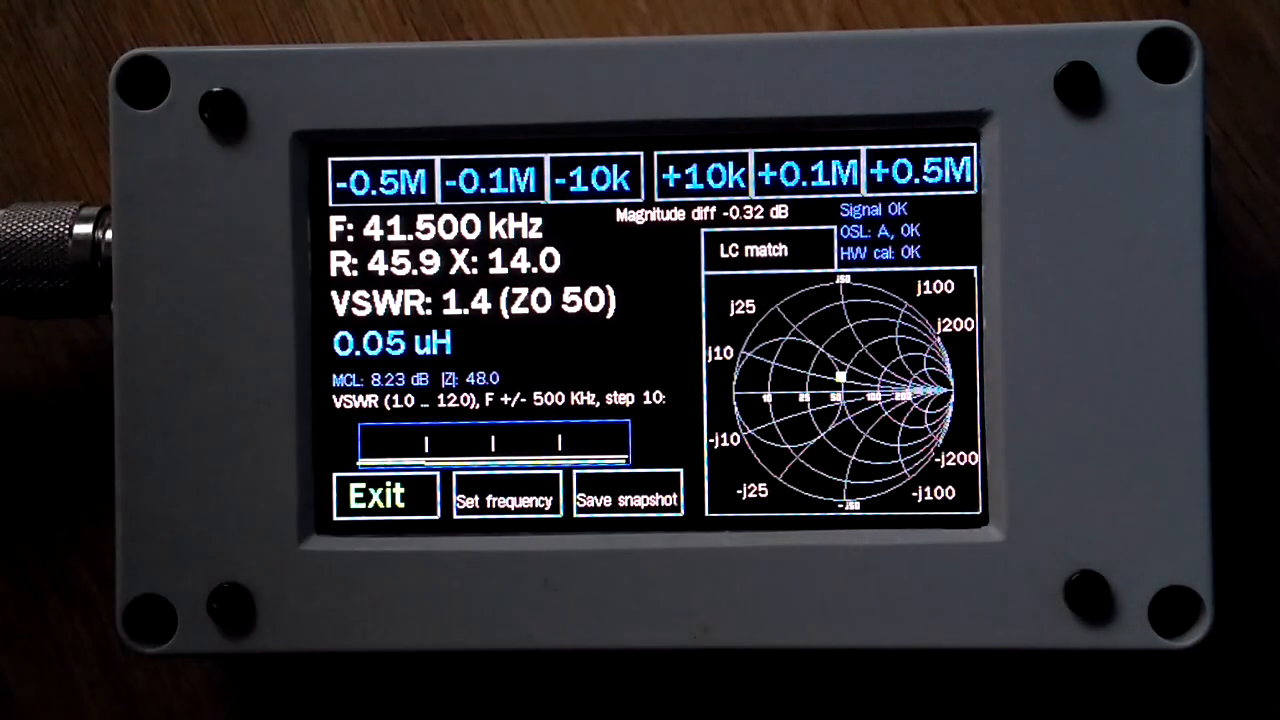
Keep the measurement frequency at 041.500 MHz and exit to the main menu
left_click(504, 500)
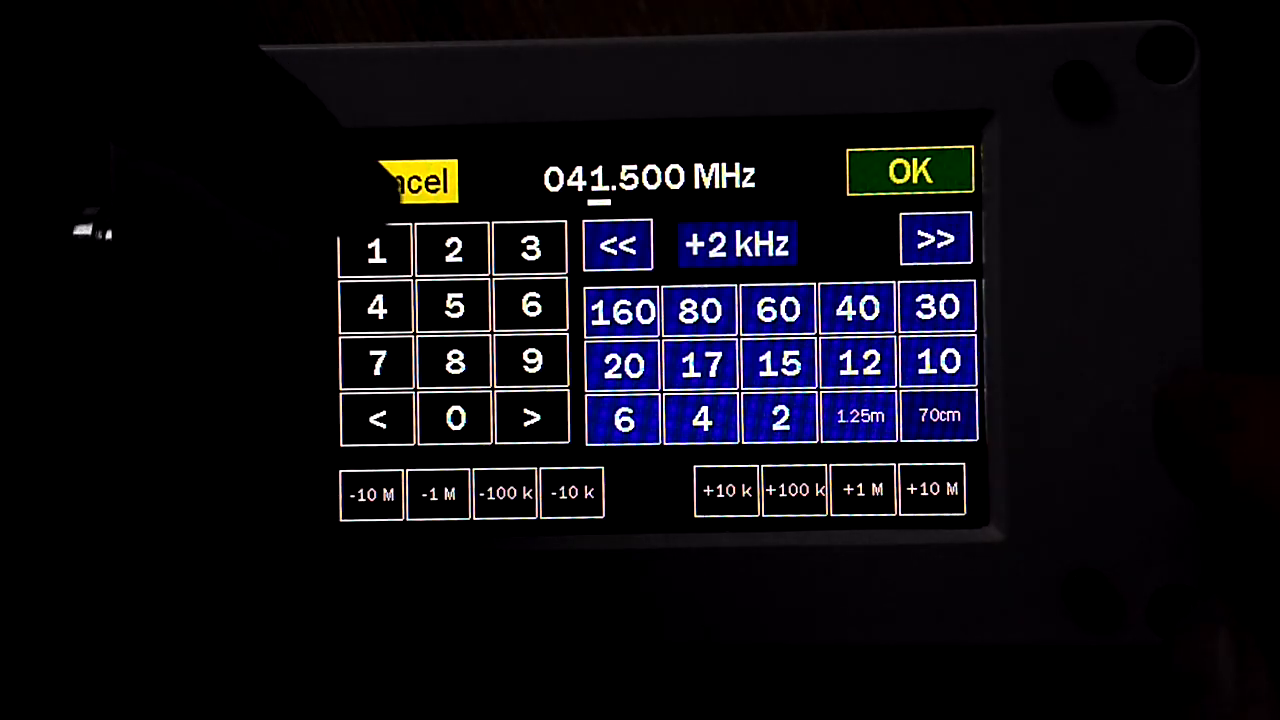
left_click(908, 170)
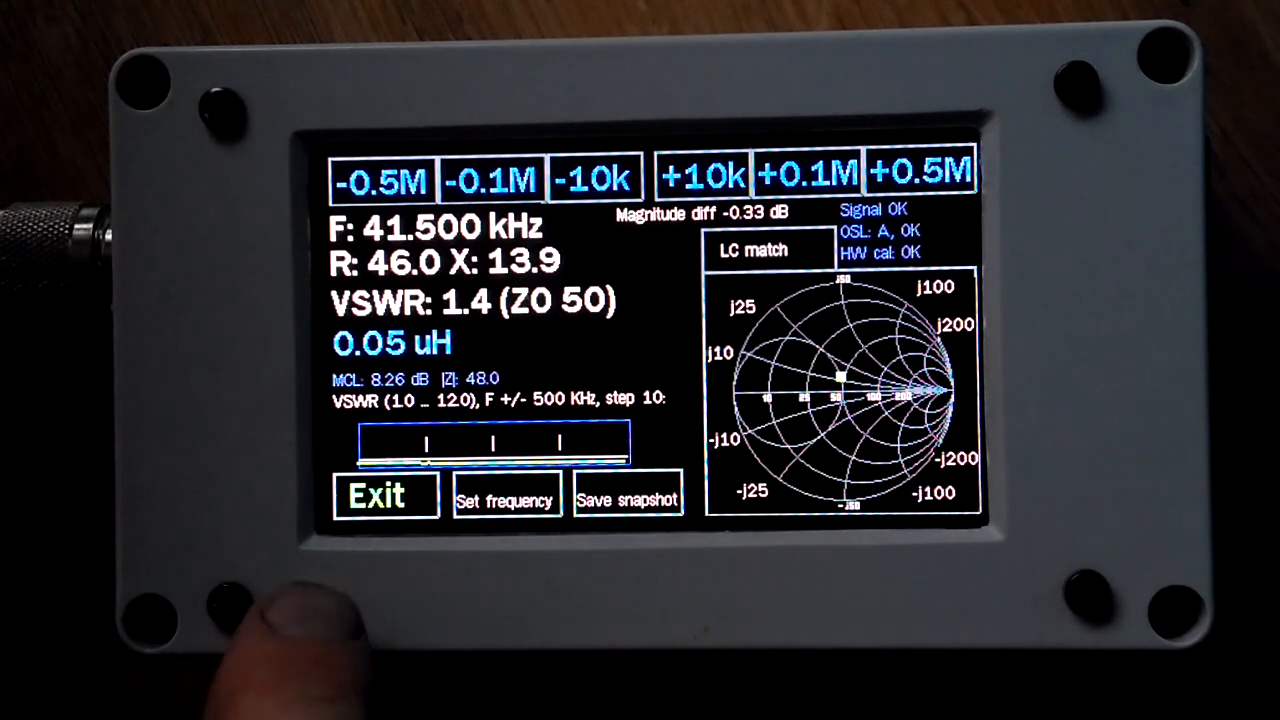
left_click(376, 496)
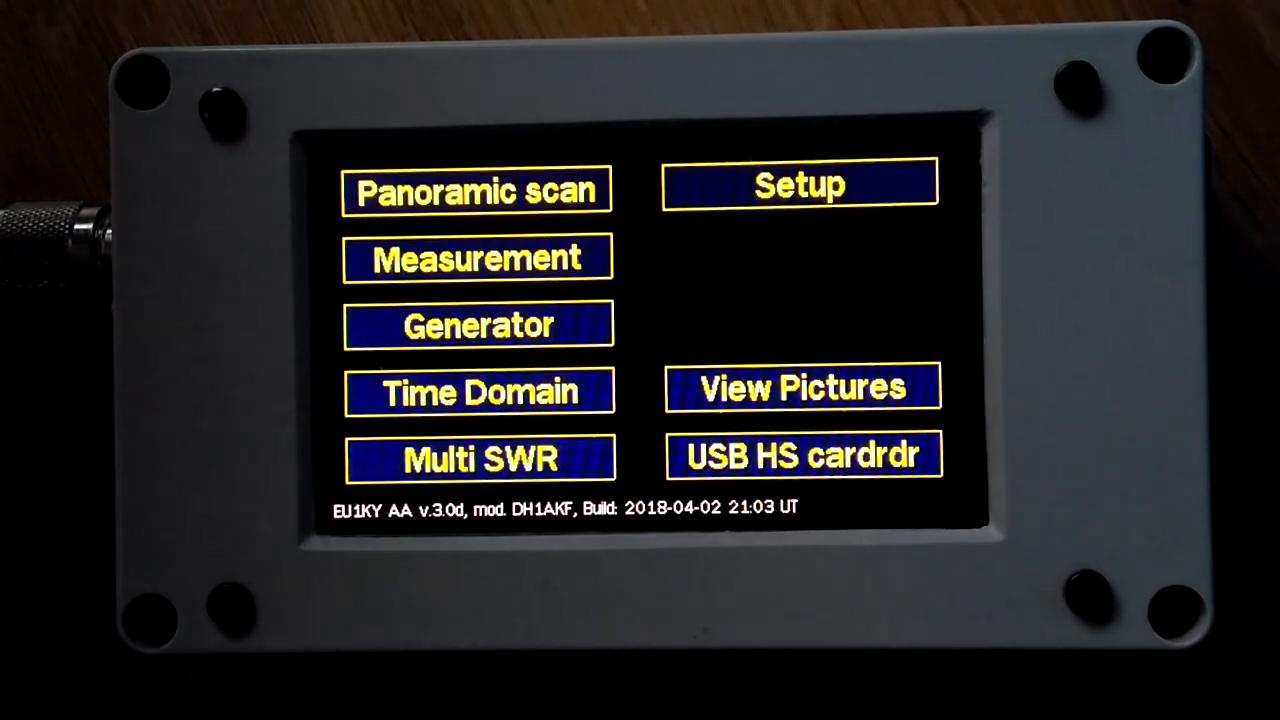
left_click(478, 324)
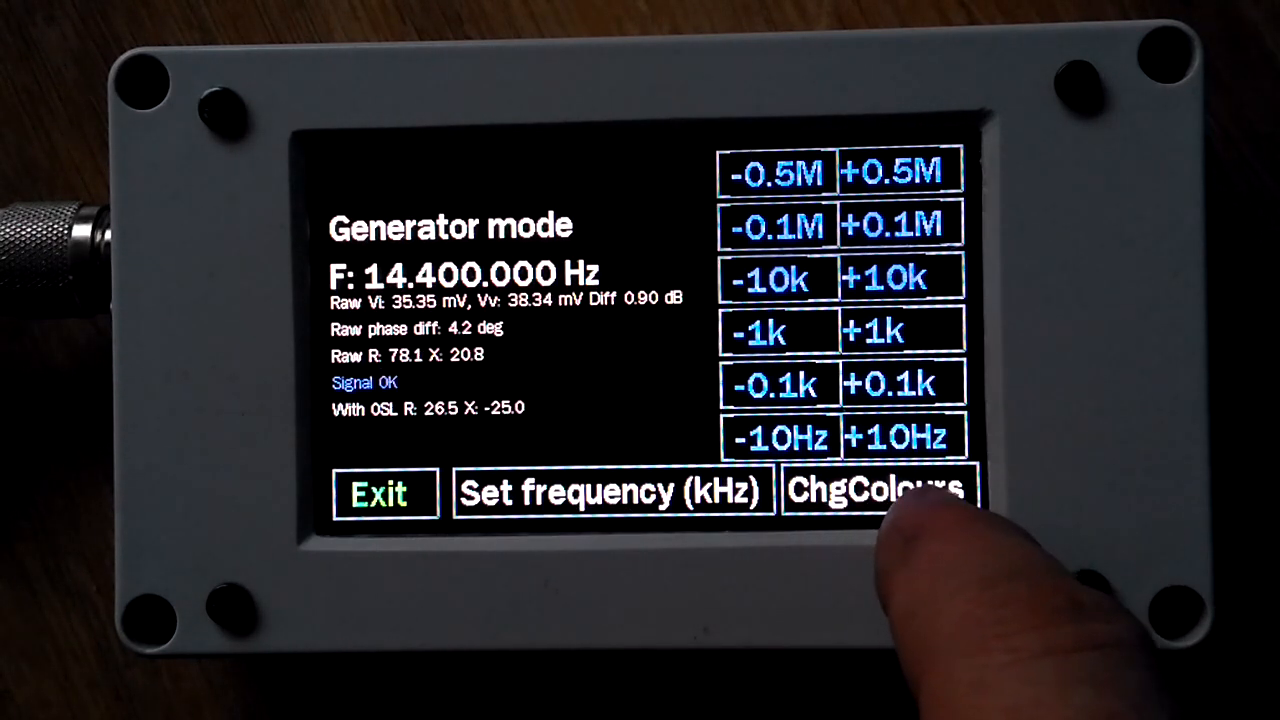
left_click(876, 490)
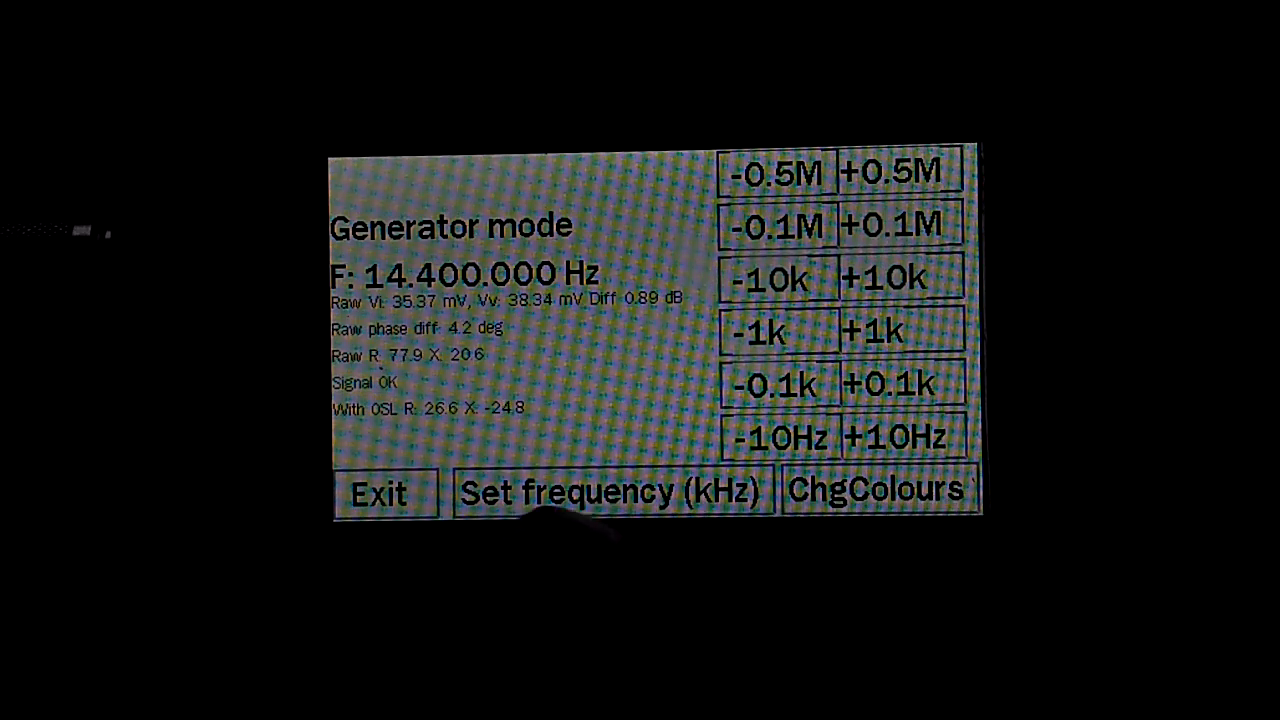
left_click(876, 490)
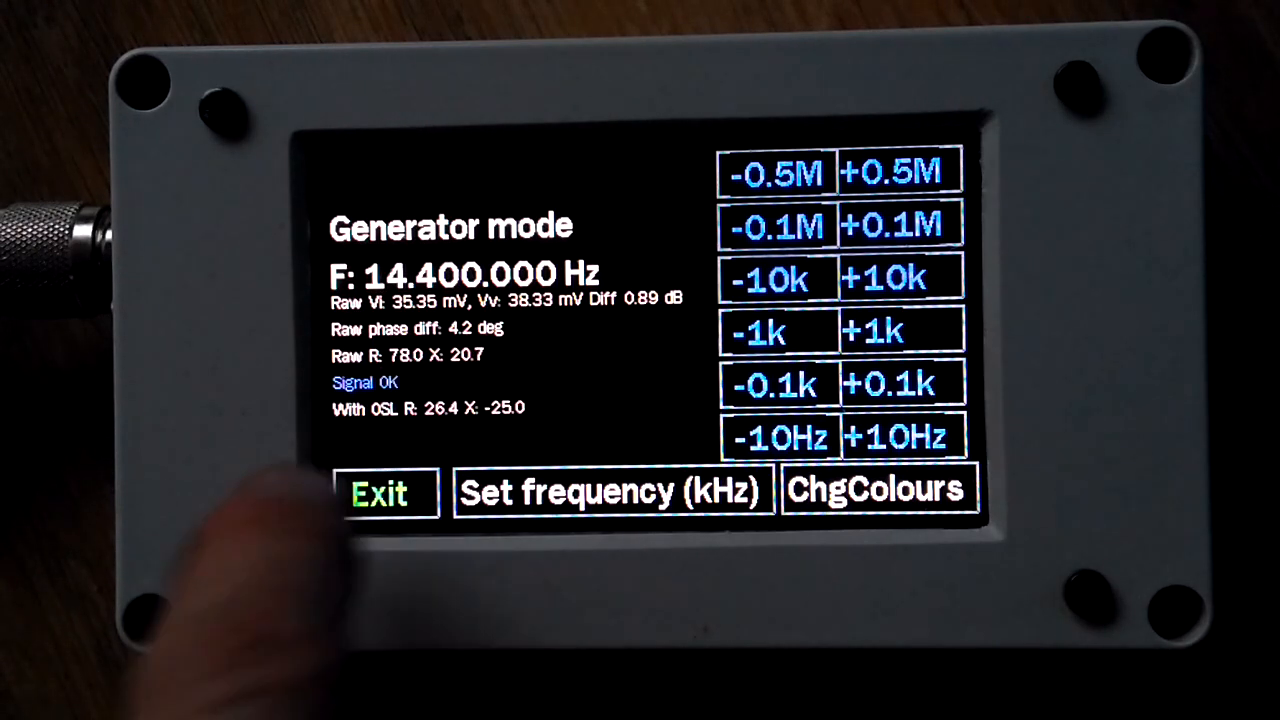
left_click(380, 492)
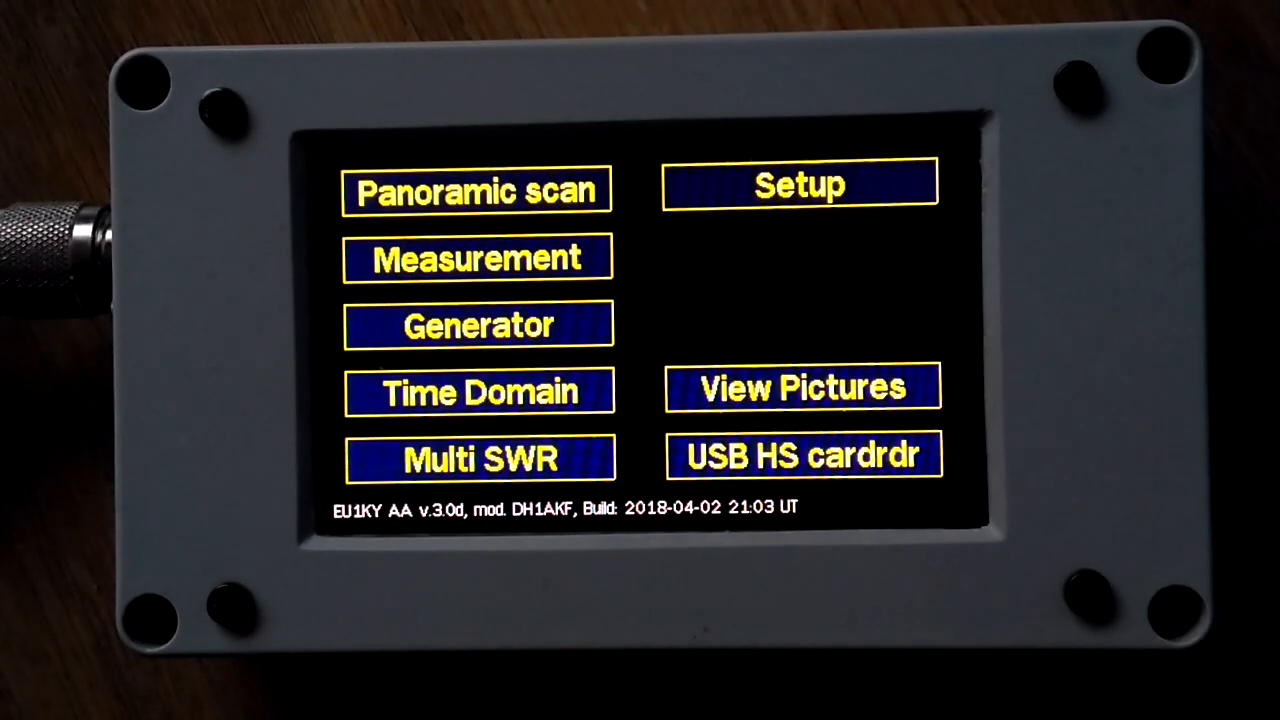
Run a Time Domain Reflectometer scan showing a peak at 2.0 m, then return to the main menu
left_click(478, 390)
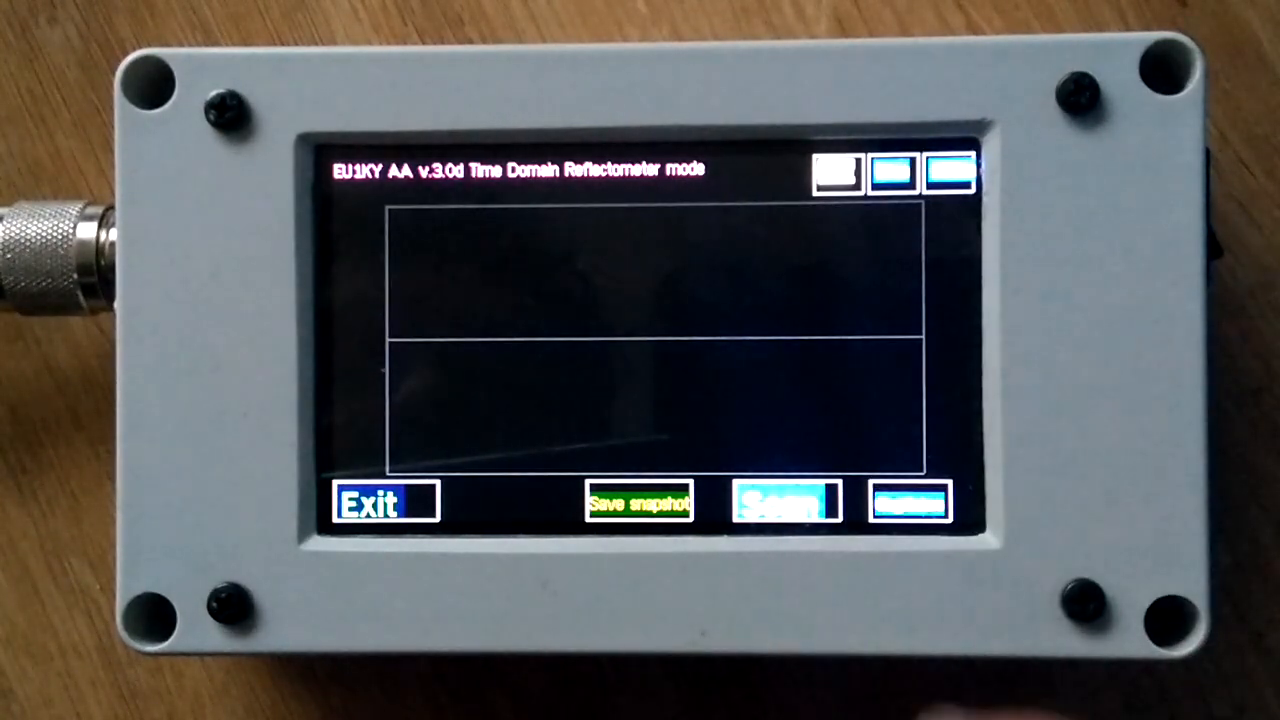
left_click(784, 500)
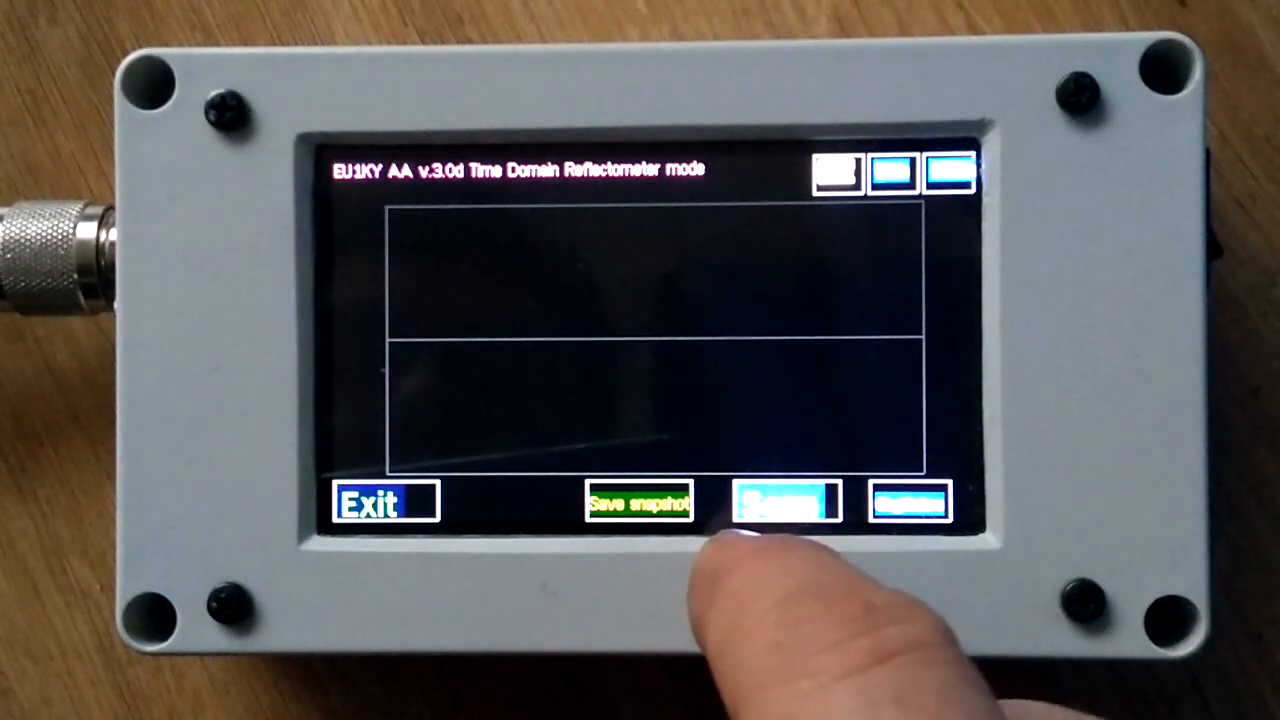
left_click(784, 502)
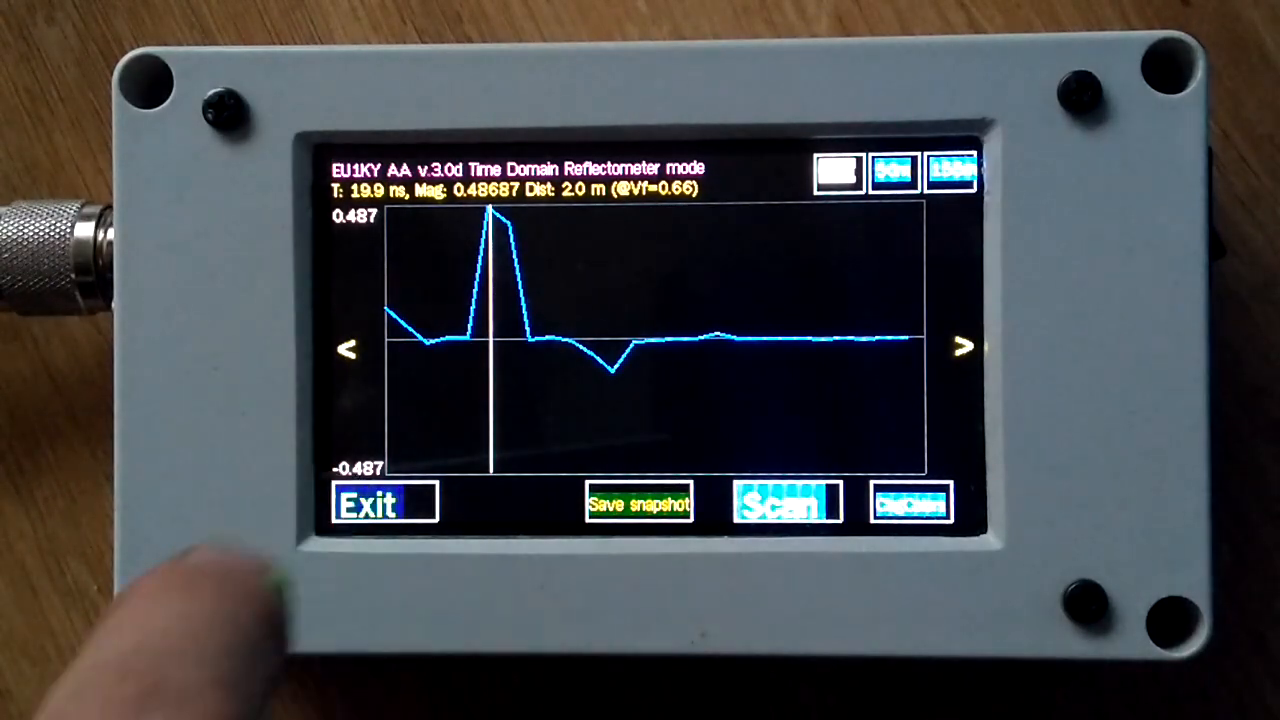
left_click(384, 502)
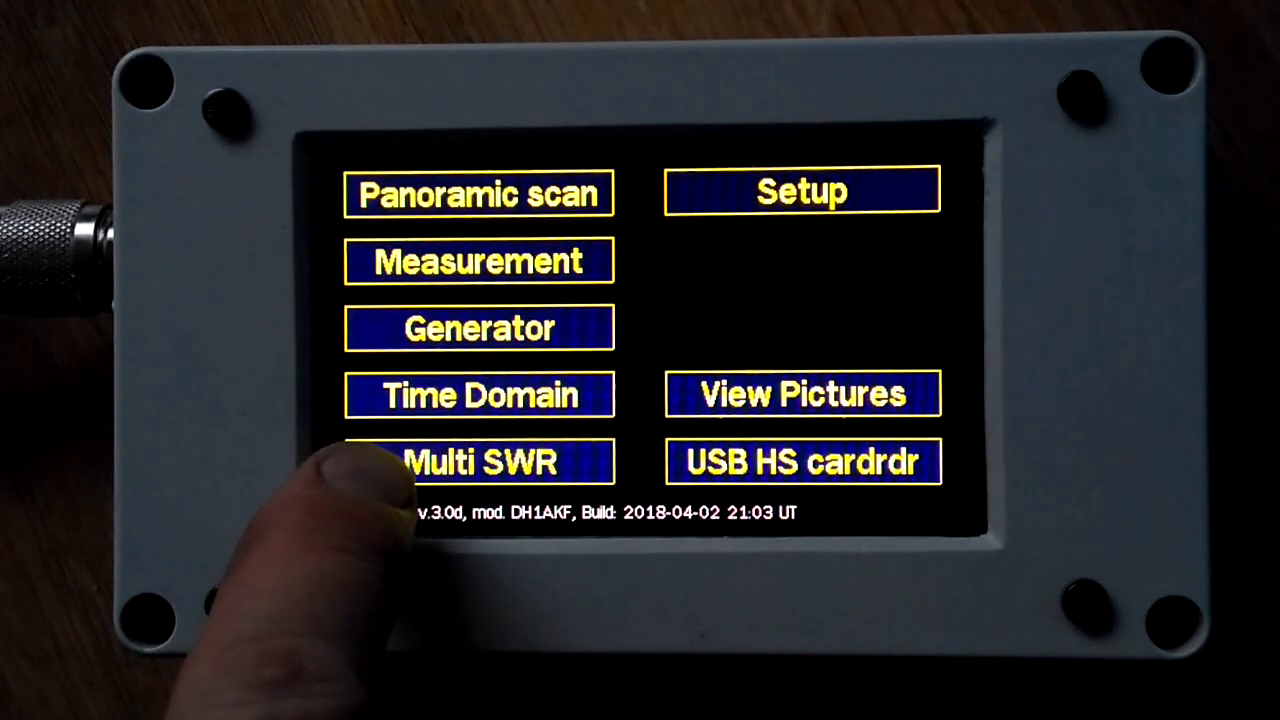
Enter the Multi SWR monitor screen
left_click(480, 460)
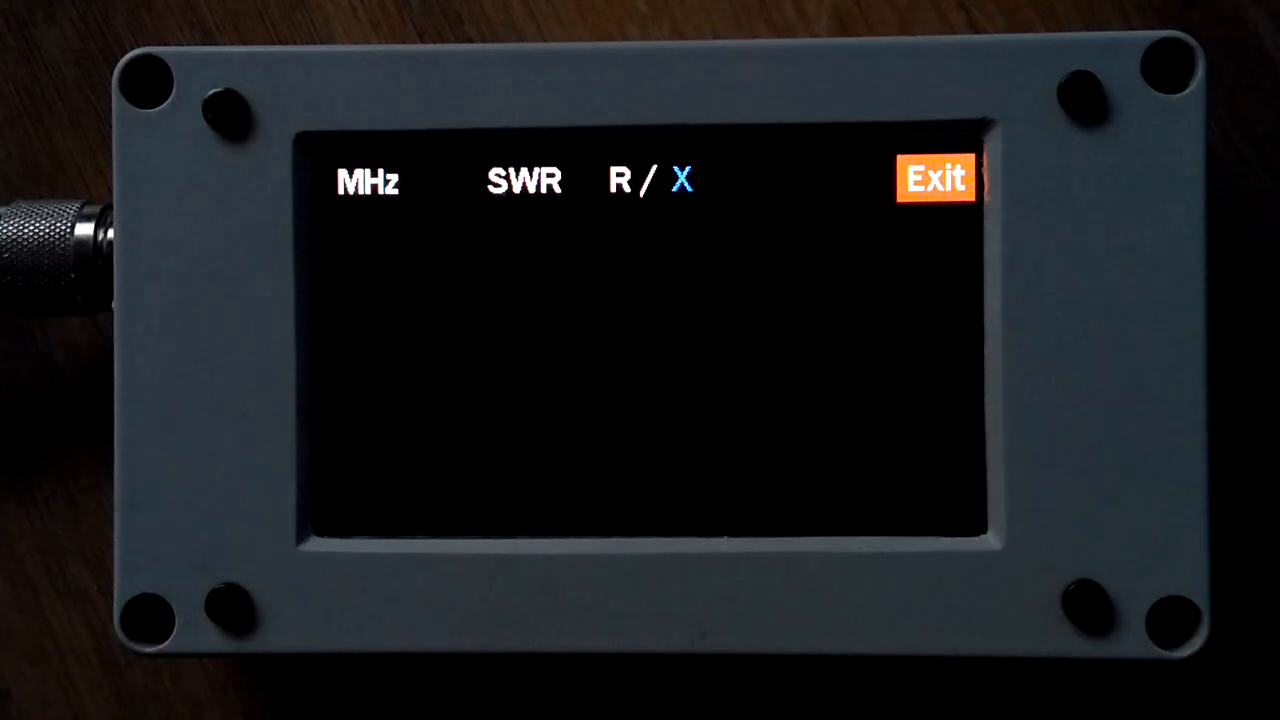